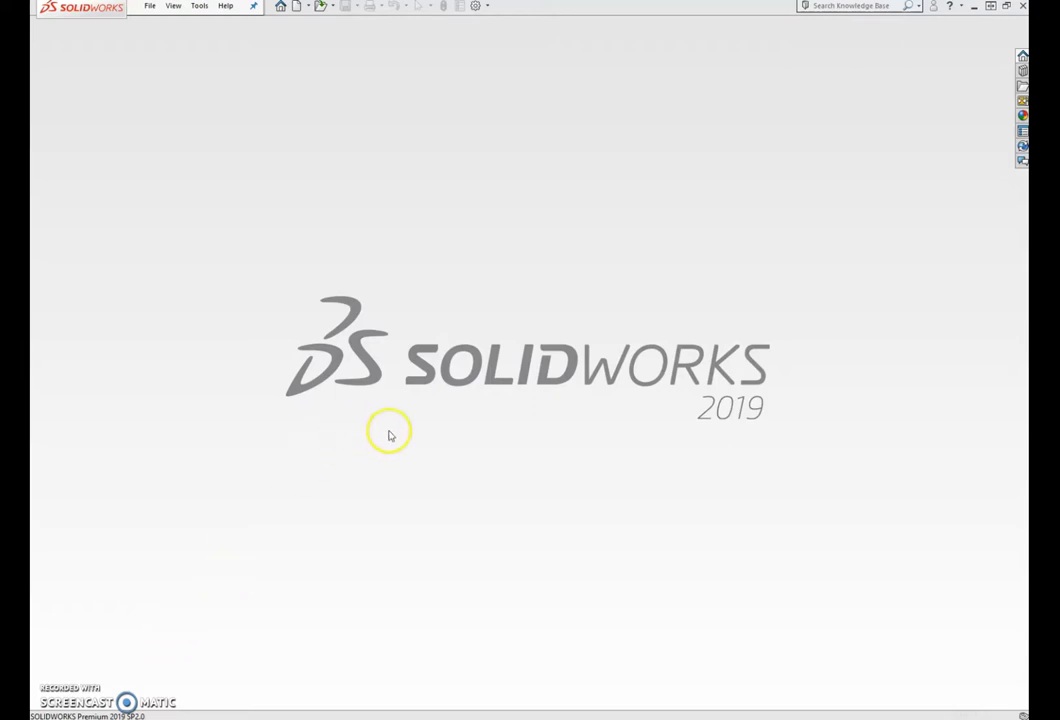
mouse_move(535, 343)
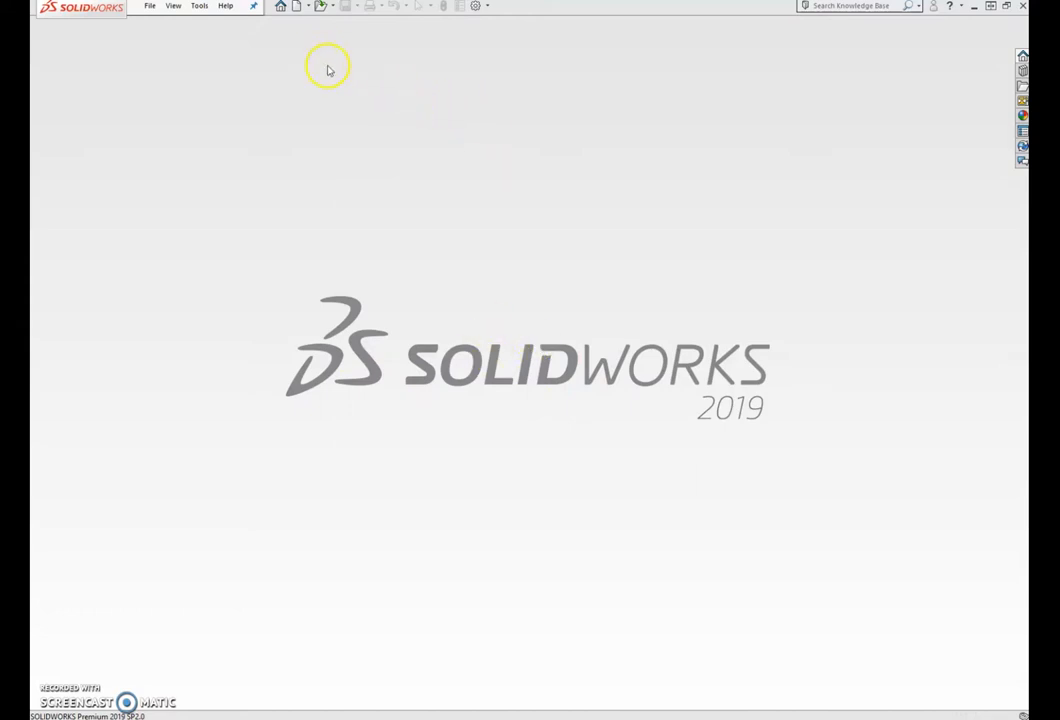
Create a new blank Part document
left_click(281, 6)
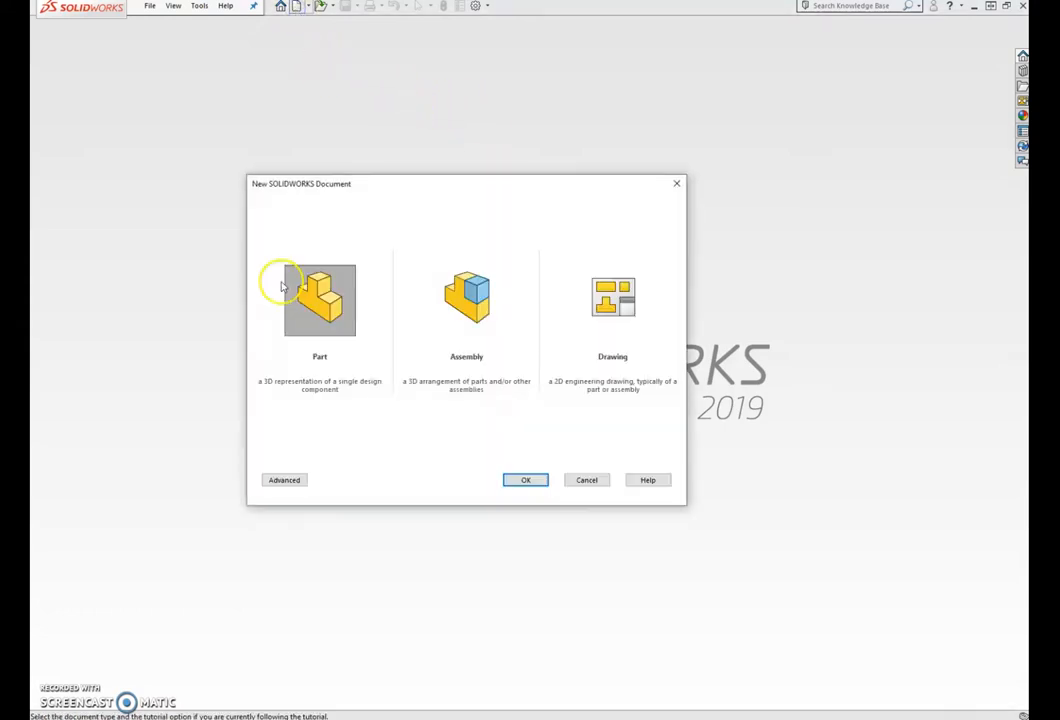
left_click(525, 480)
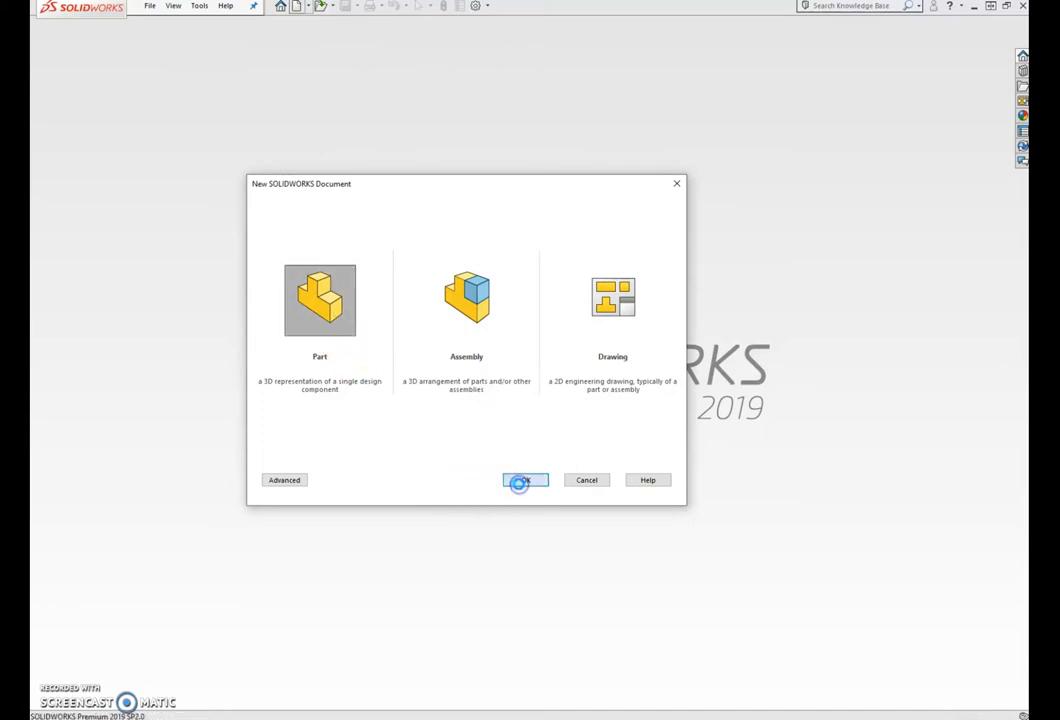
left_click(524, 480)
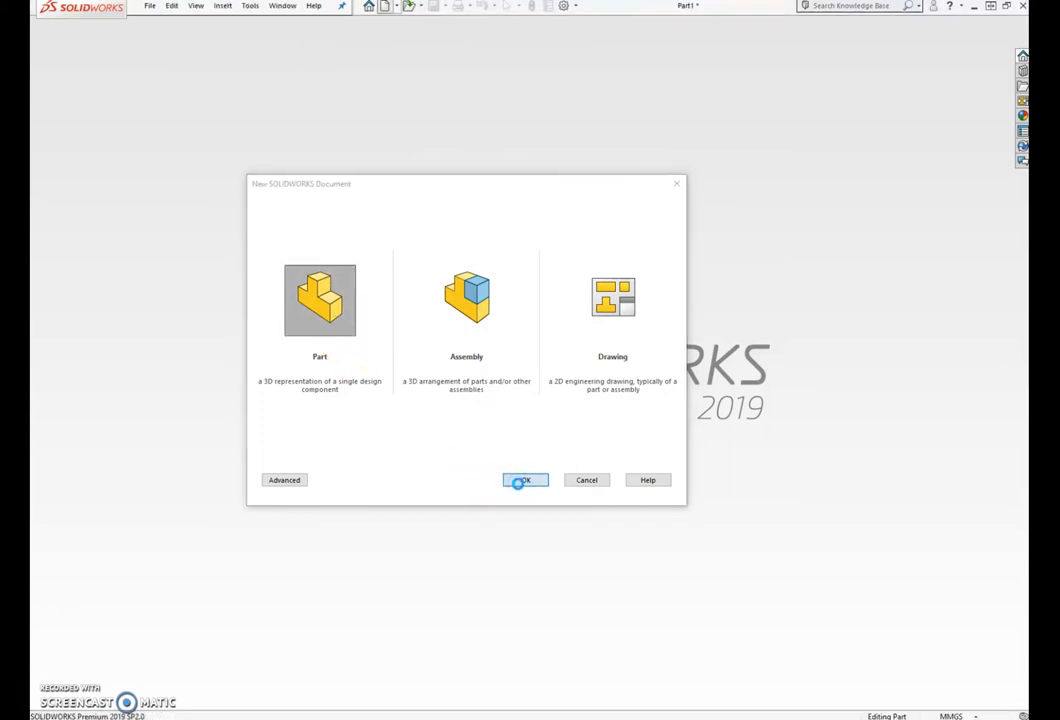
left_click(524, 480)
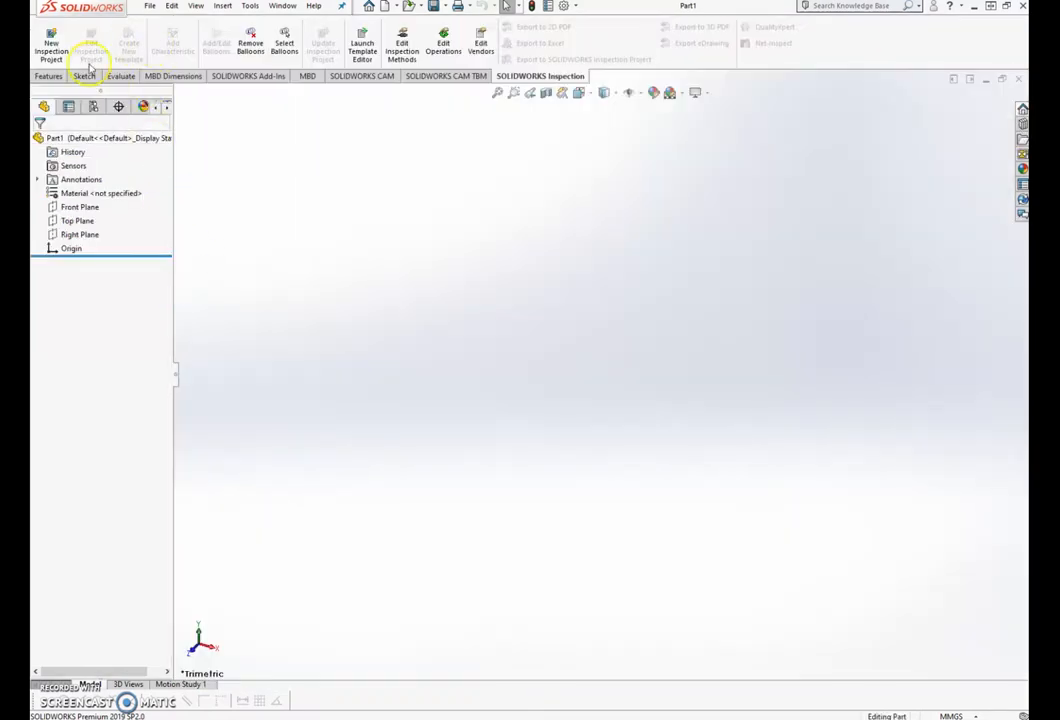
Draw a straight slot from the origin, dragging out its length and width
left_click(83, 76)
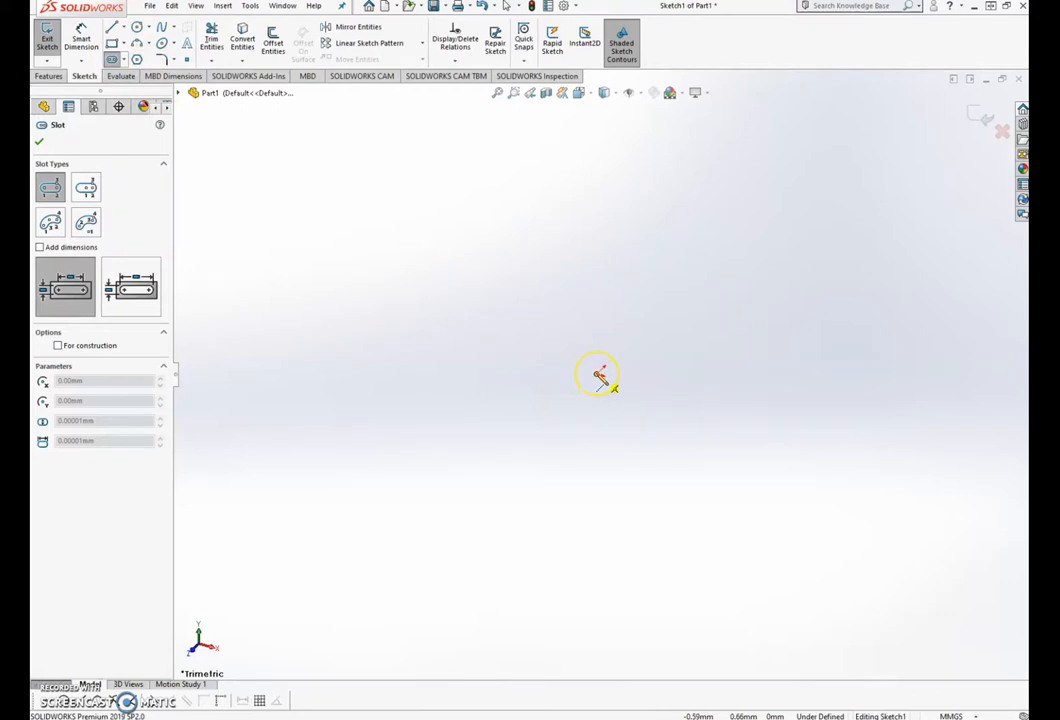
left_click_drag(600, 373, 770, 393)
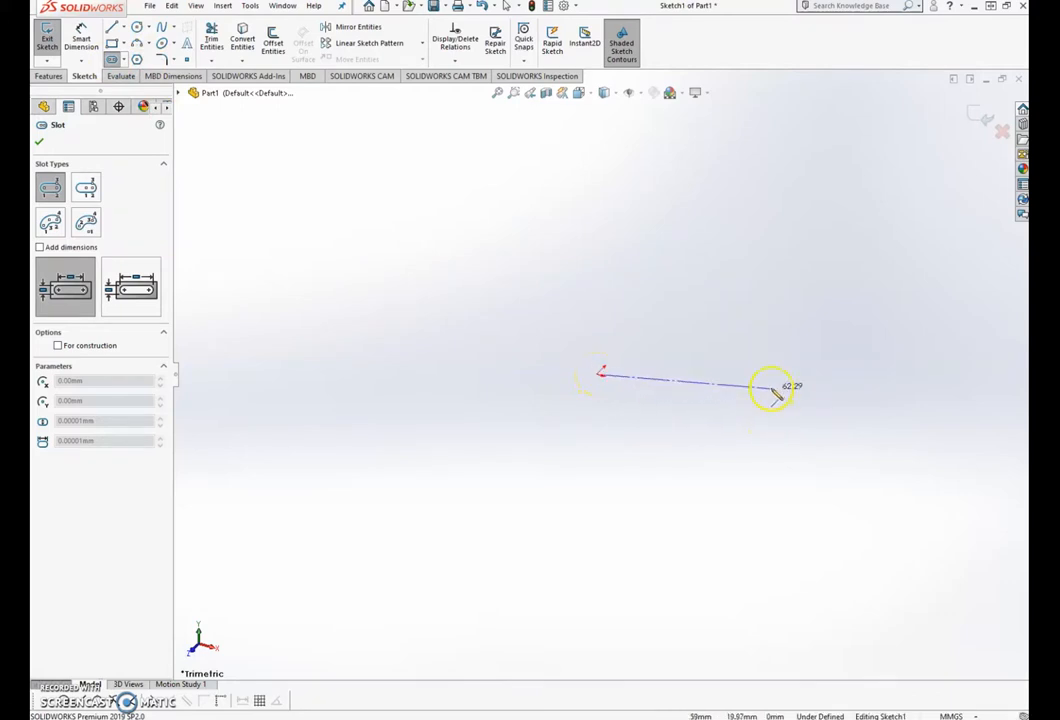
left_click_drag(770, 390, 755, 435)
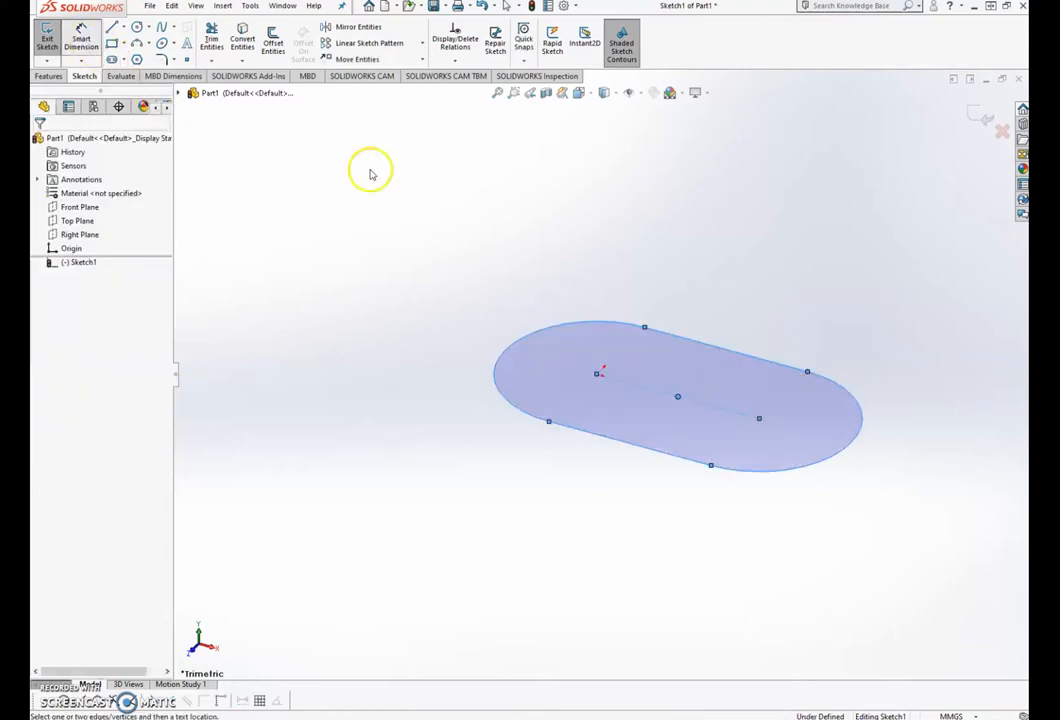
Dimension the slot at 30 mm and 20 mm and size the hole circle at 5 mm
left_click(758, 418)
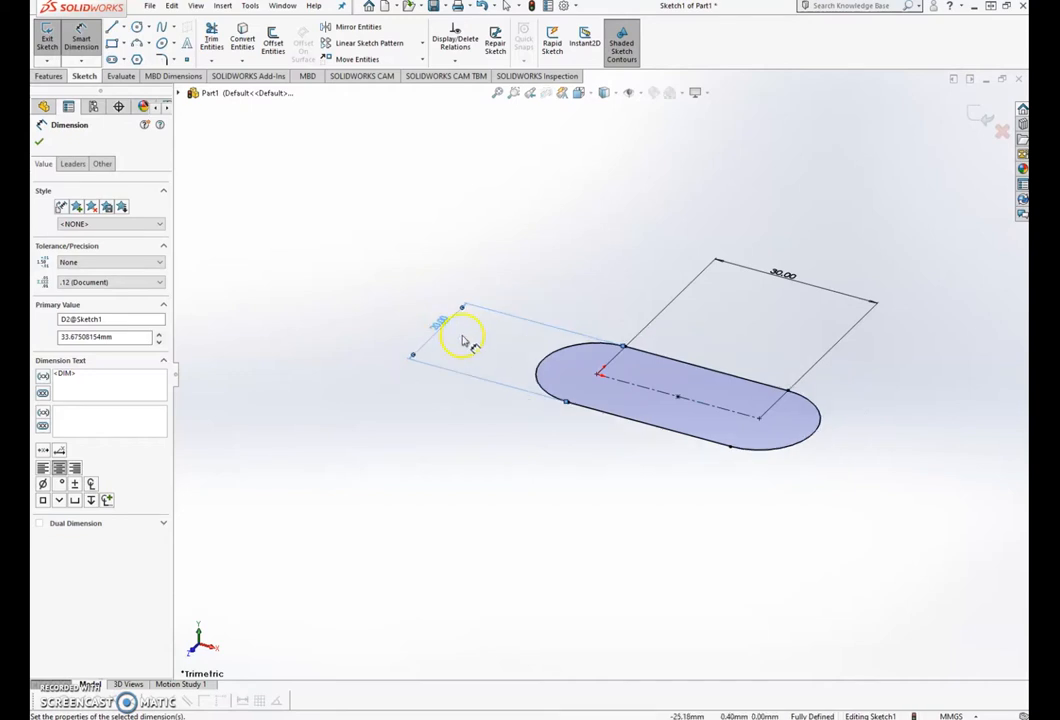
type("20.00mm")
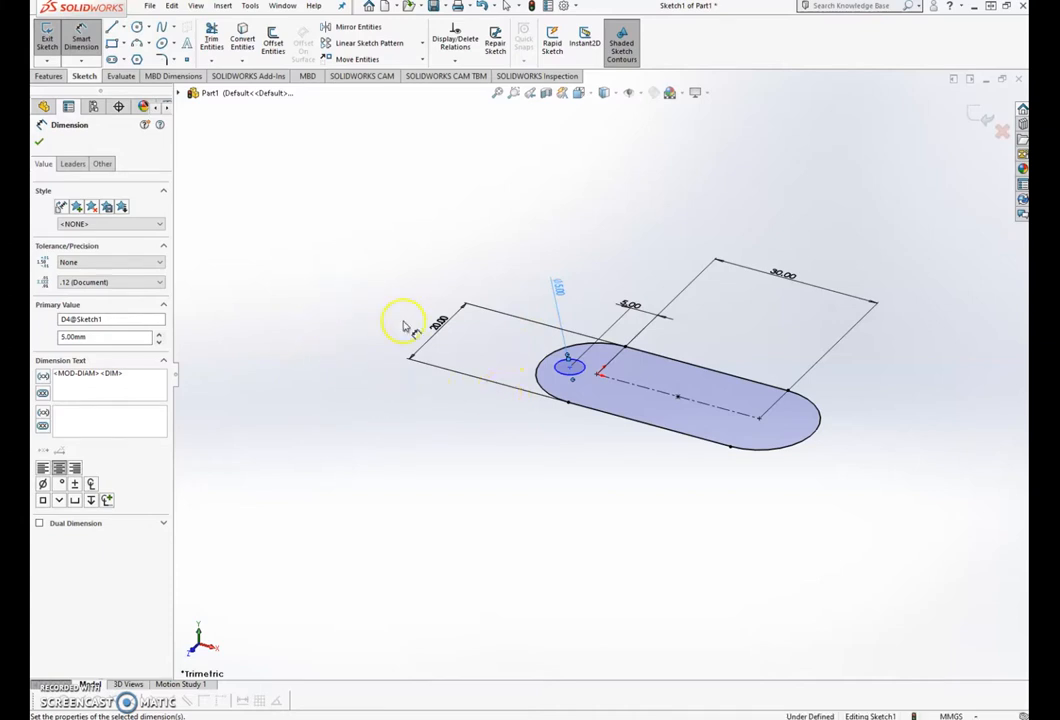
left_click(49, 76)
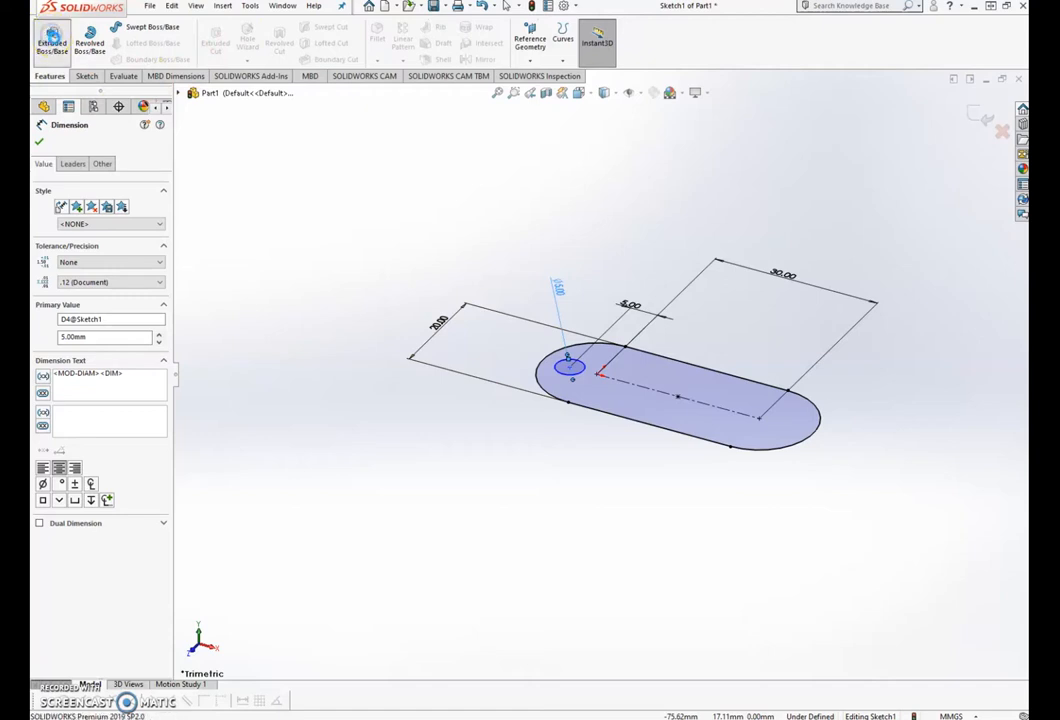
Extrude the slot sketch 5.00 mm blind into a solid plate
left_click(51, 42)
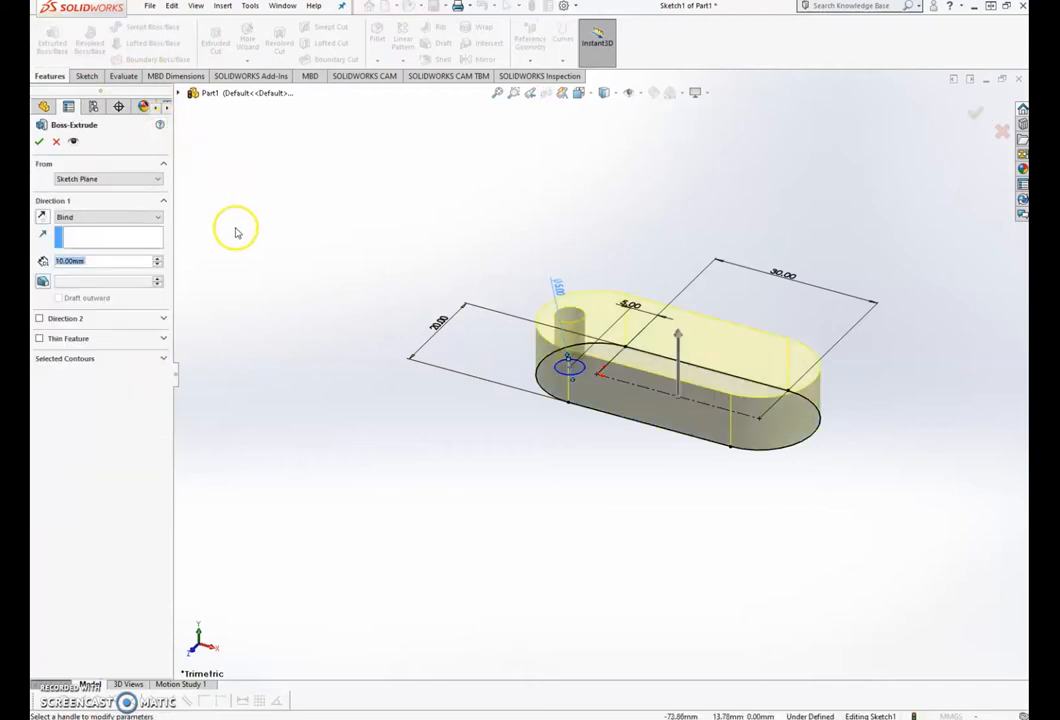
type("5.00mm")
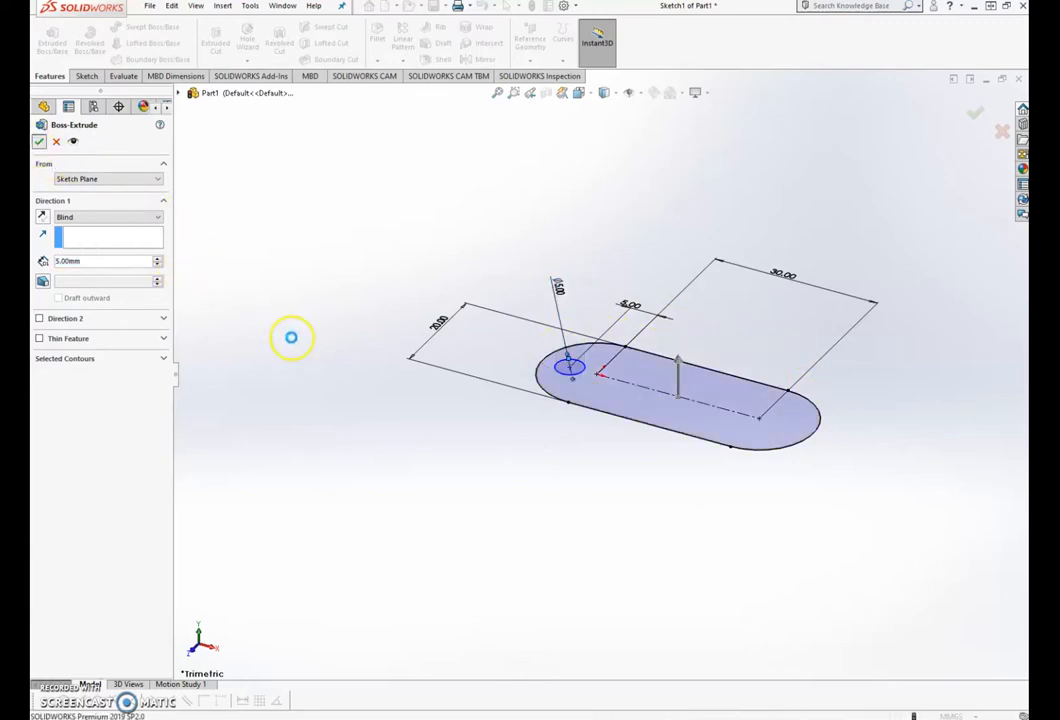
left_click(39, 141)
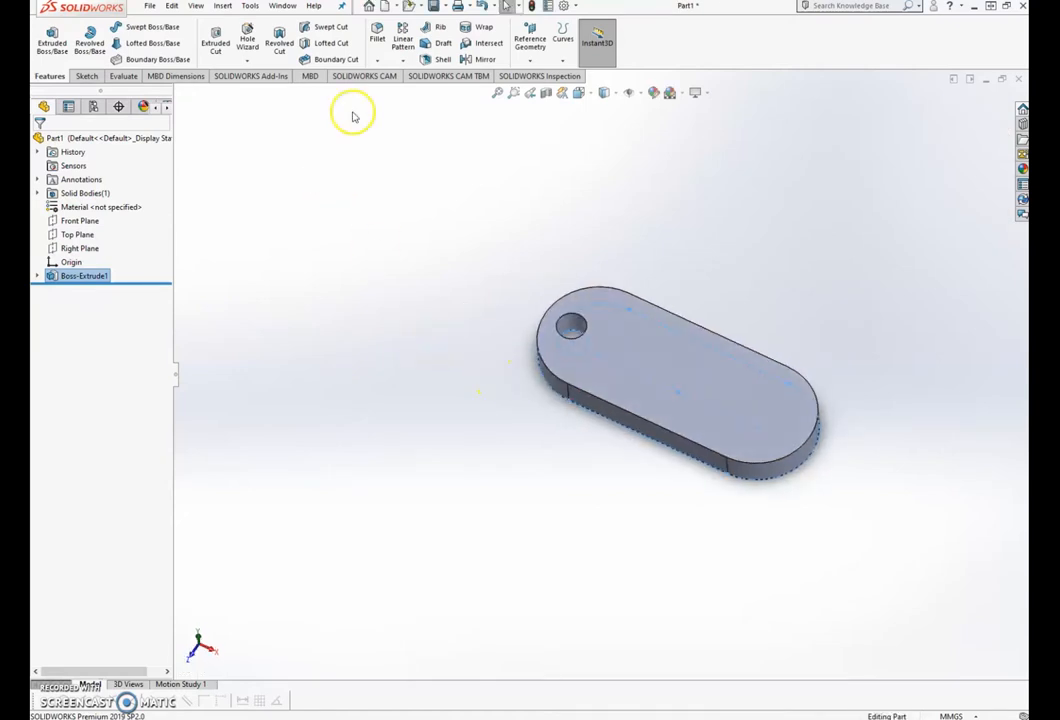
Chamfer the keyring's top edges at 2.00 mm and 45 degrees
left_click(388, 59)
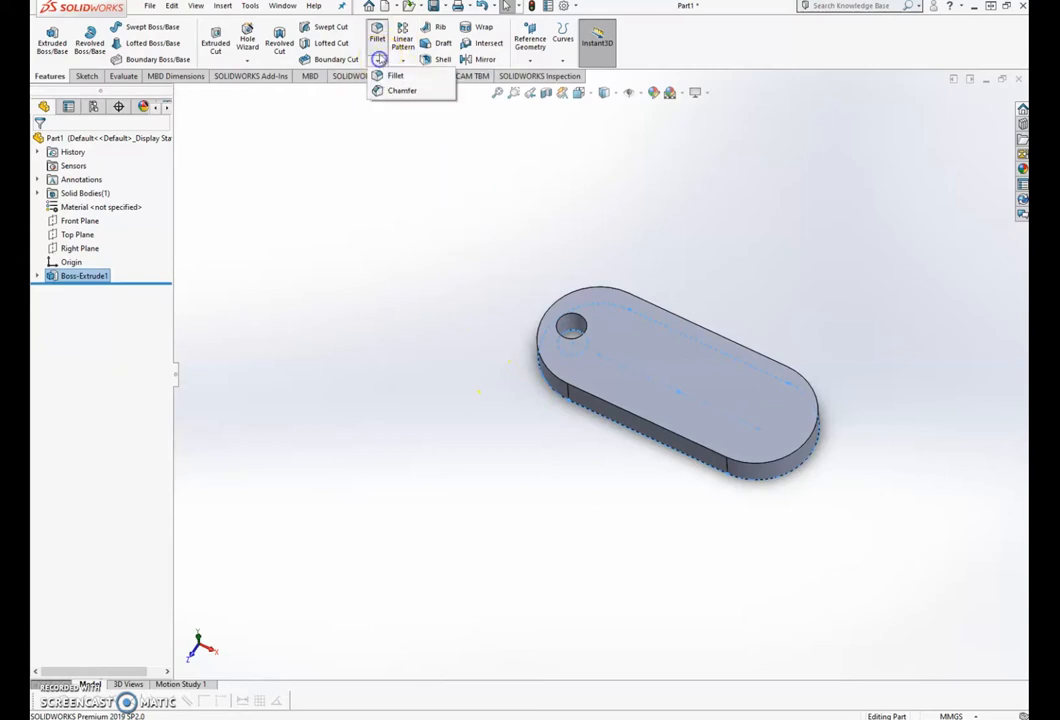
left_click(377, 38)
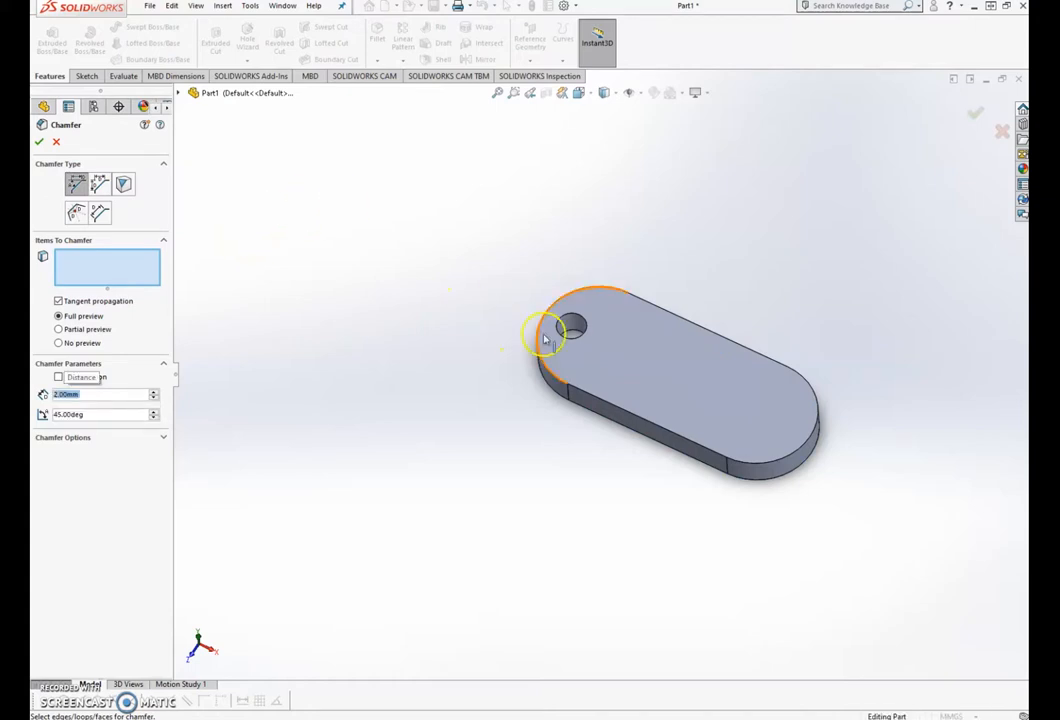
left_click(548, 360)
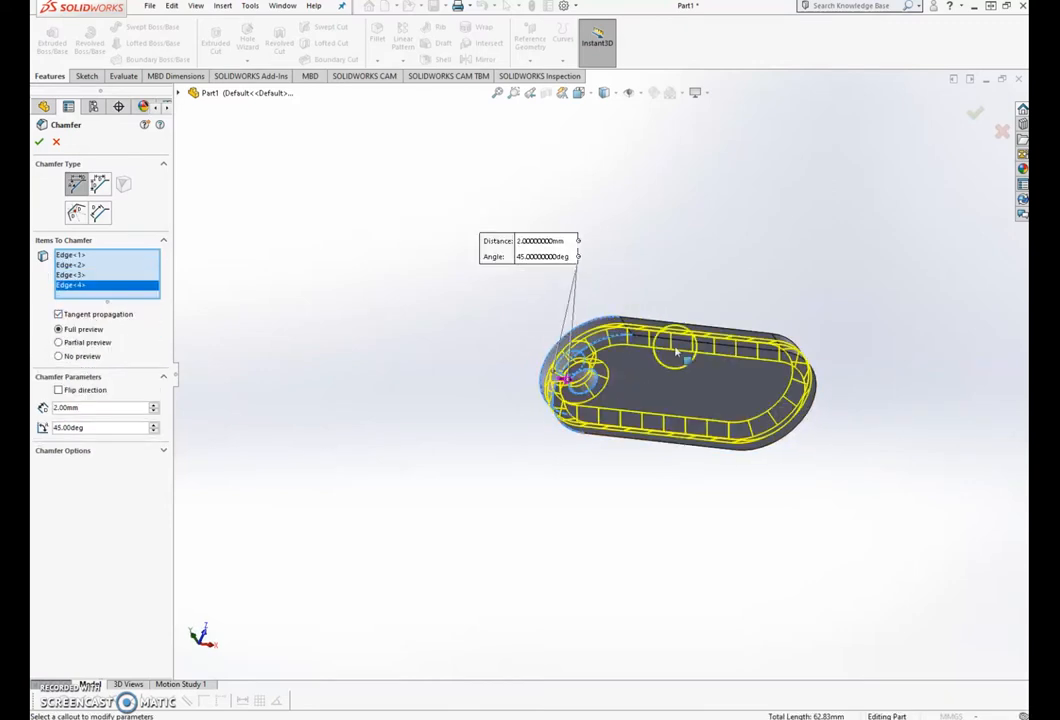
left_click_drag(675, 350, 735, 430)
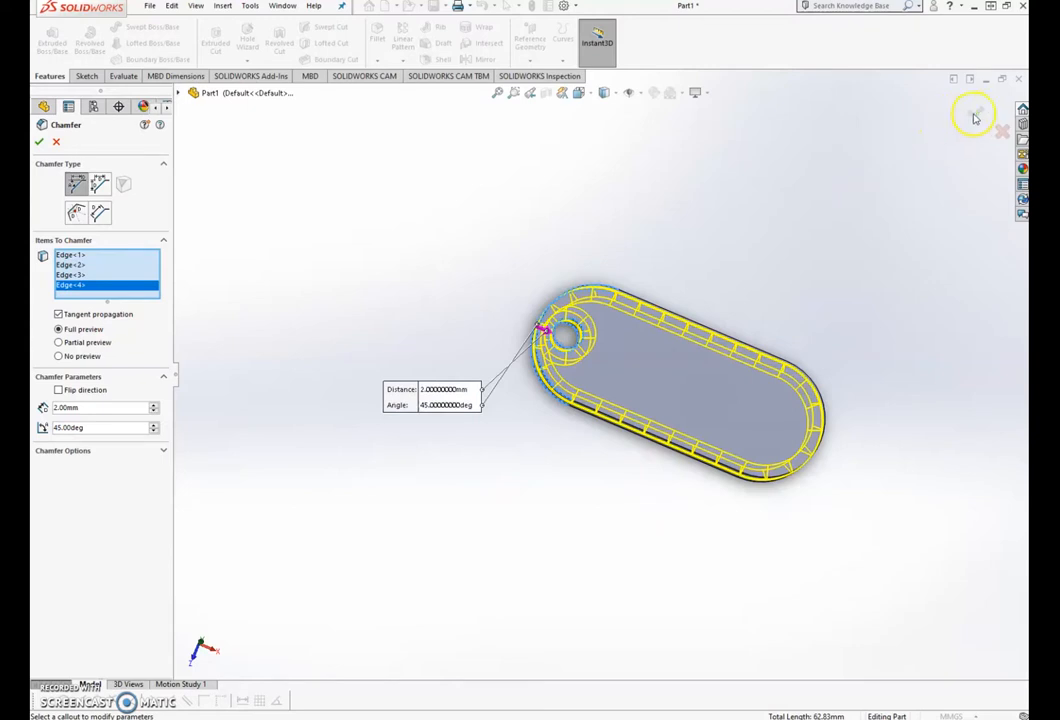
left_click(39, 141)
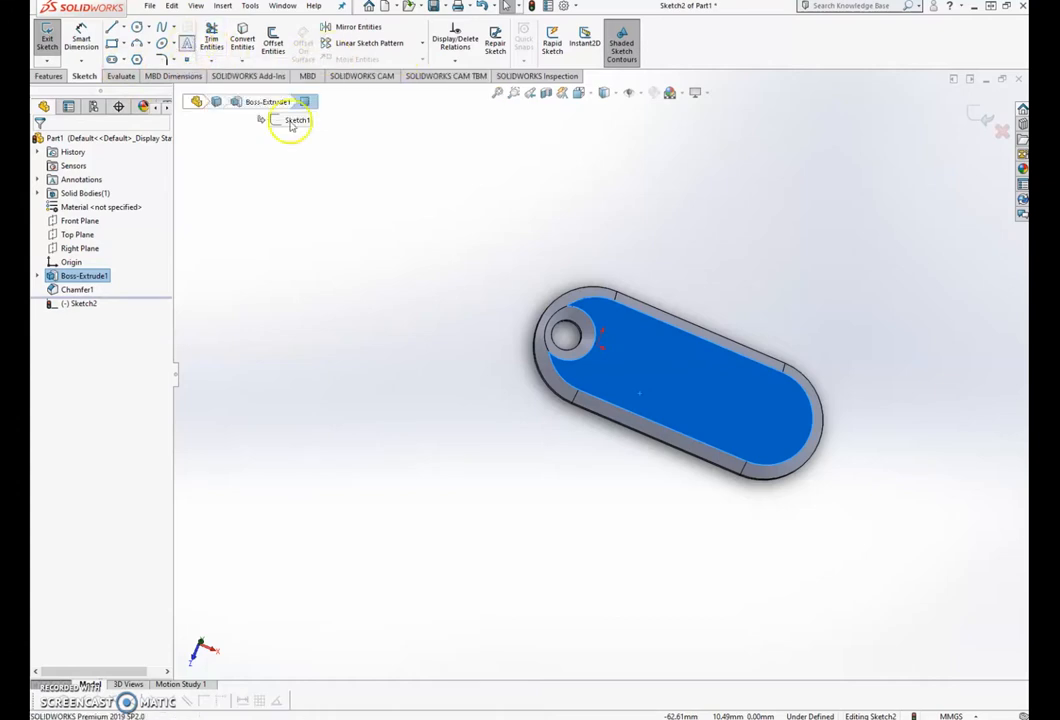
Add sketch text 'PAUL' and turn off Use document font
left_click(187, 43)
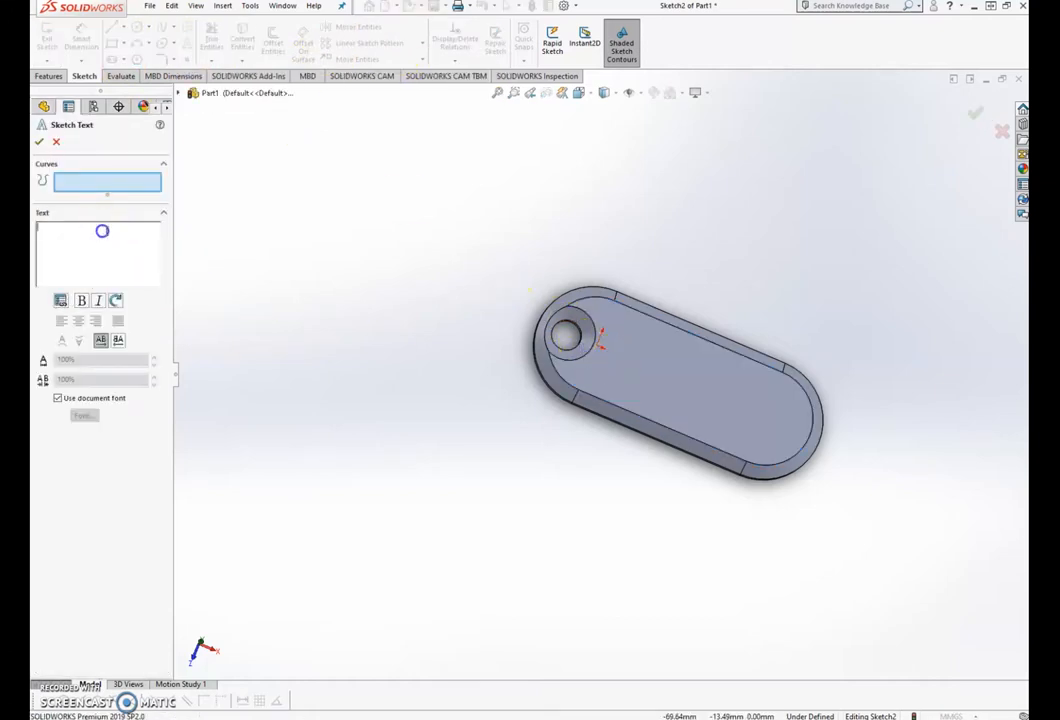
type("PAUL")
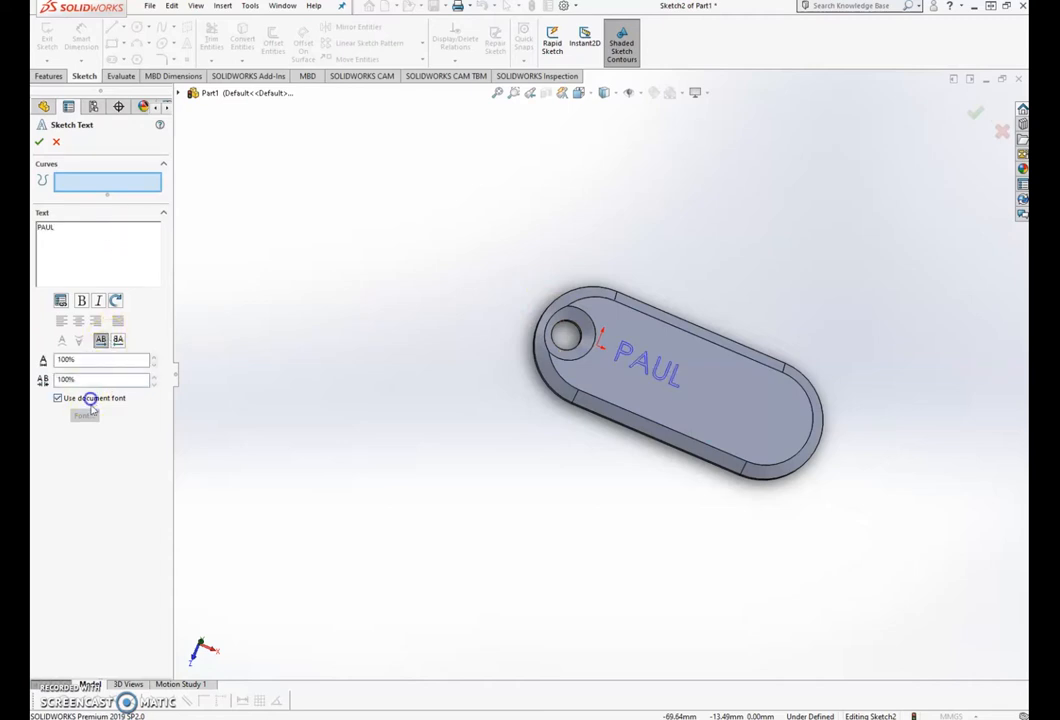
left_click(84, 415)
type("I")
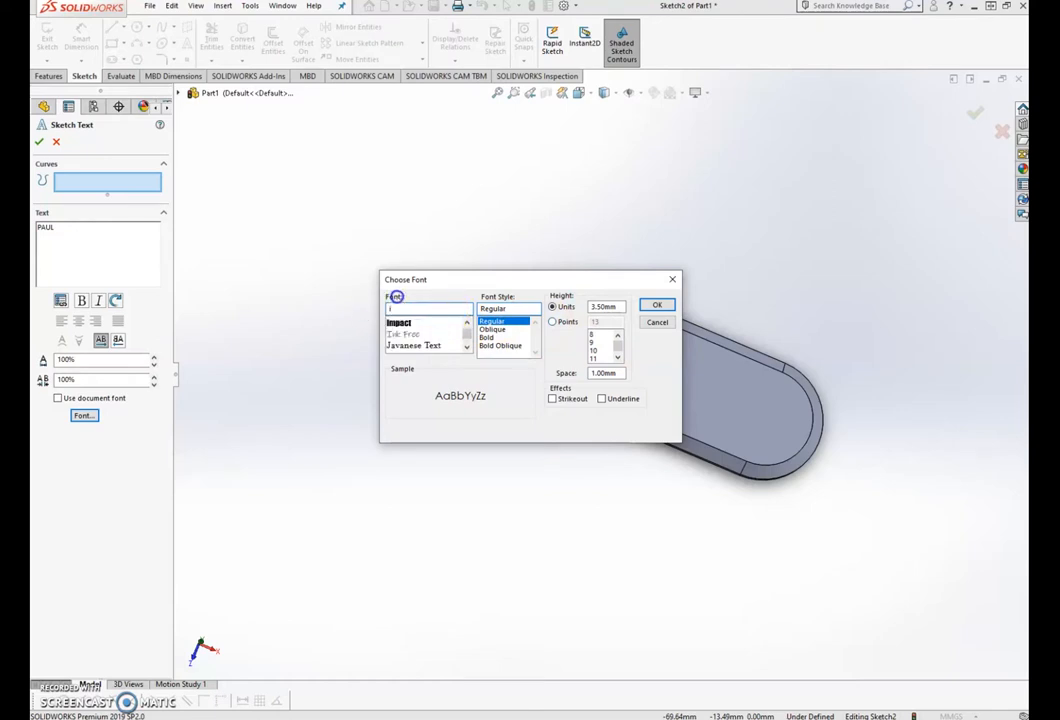
Set the PAUL text to Impact, Condensed Bold, 24 points
left_click(399, 321)
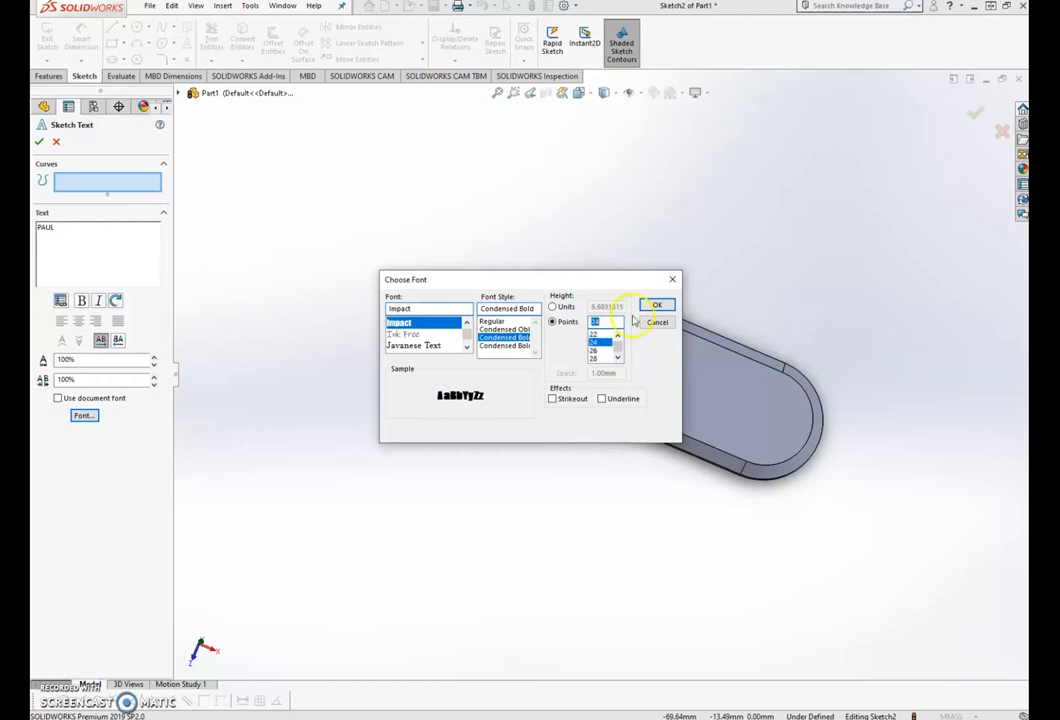
left_click(657, 305)
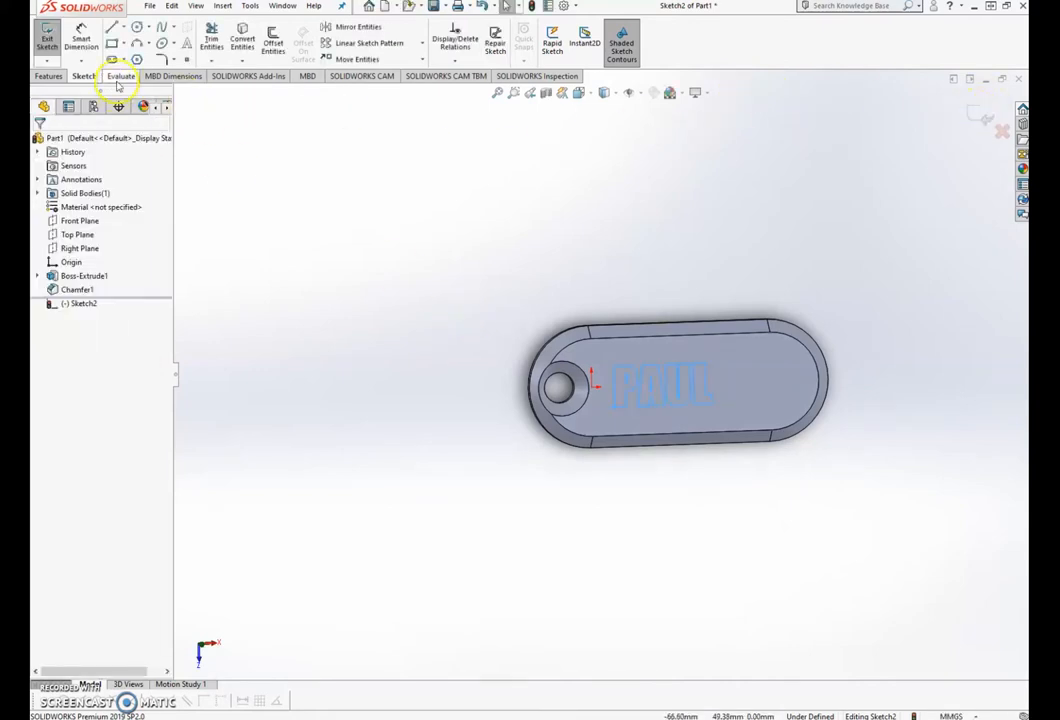
Cut the lettering Through All and keep all bodies
left_click(49, 76)
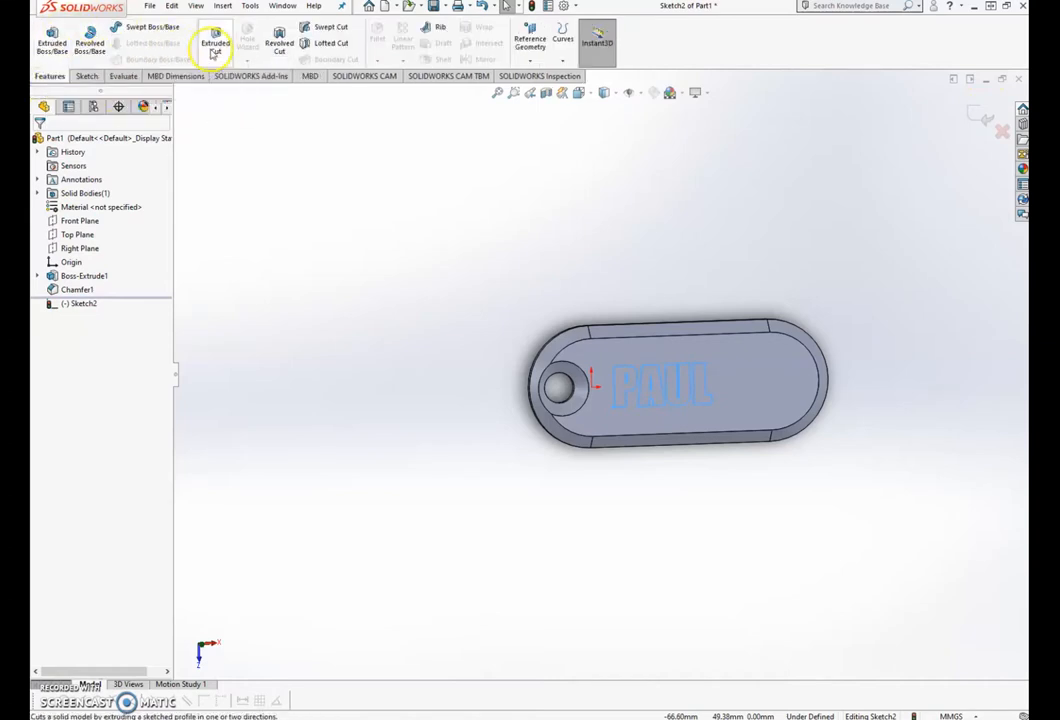
left_click(214, 44)
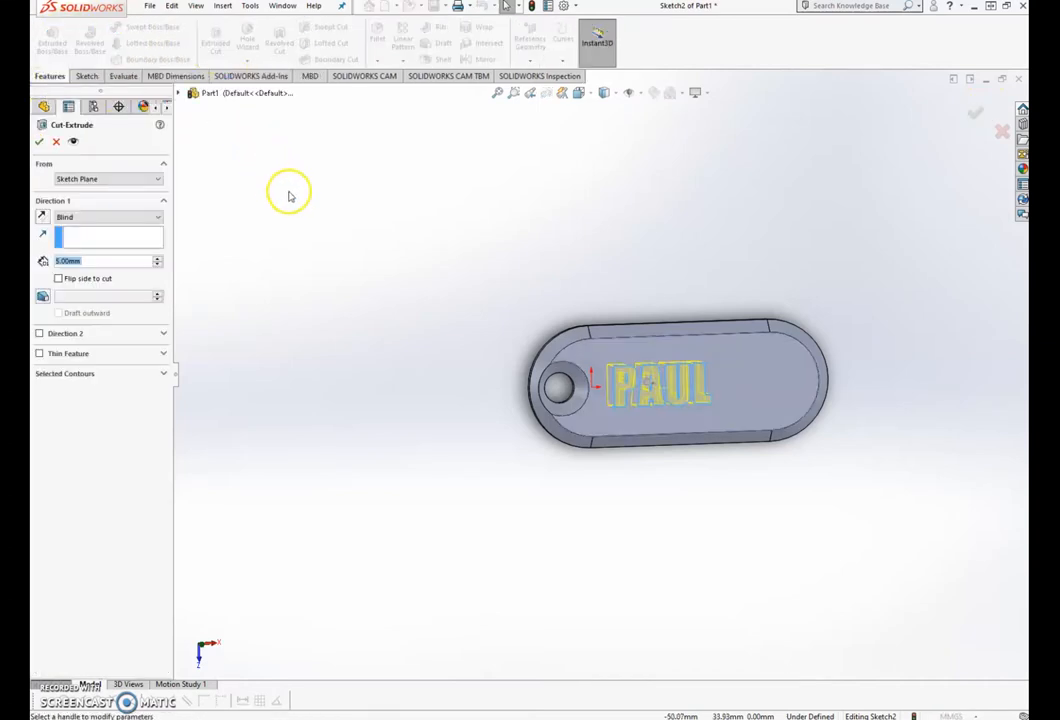
left_click(157, 217)
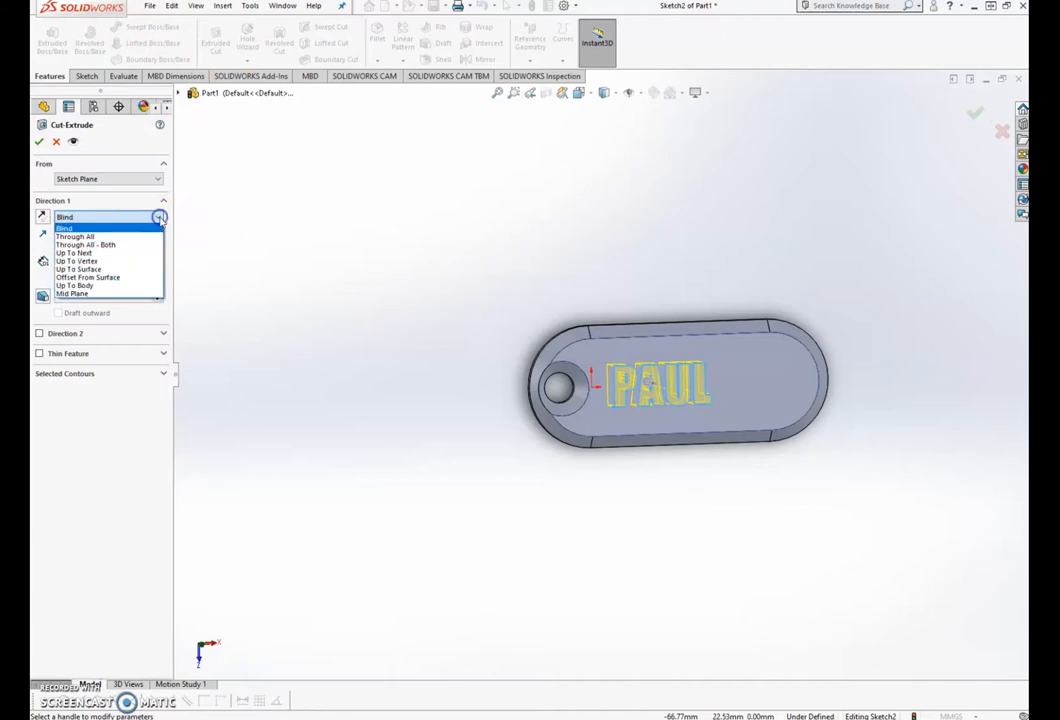
left_click(74, 237)
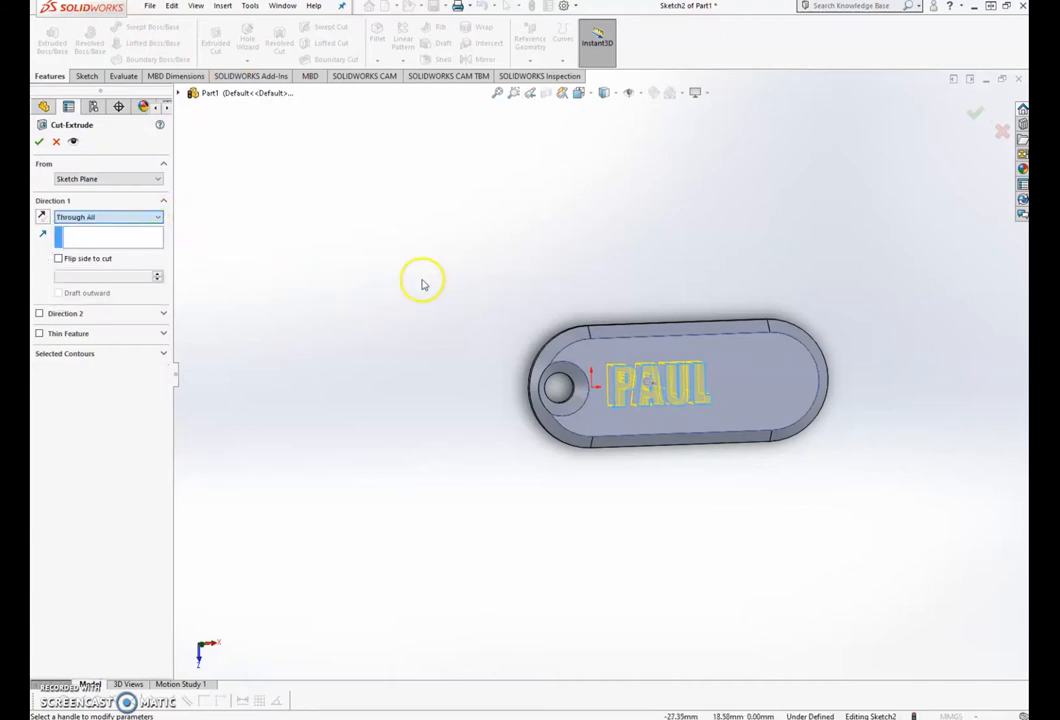
left_click_drag(420, 283, 610, 287)
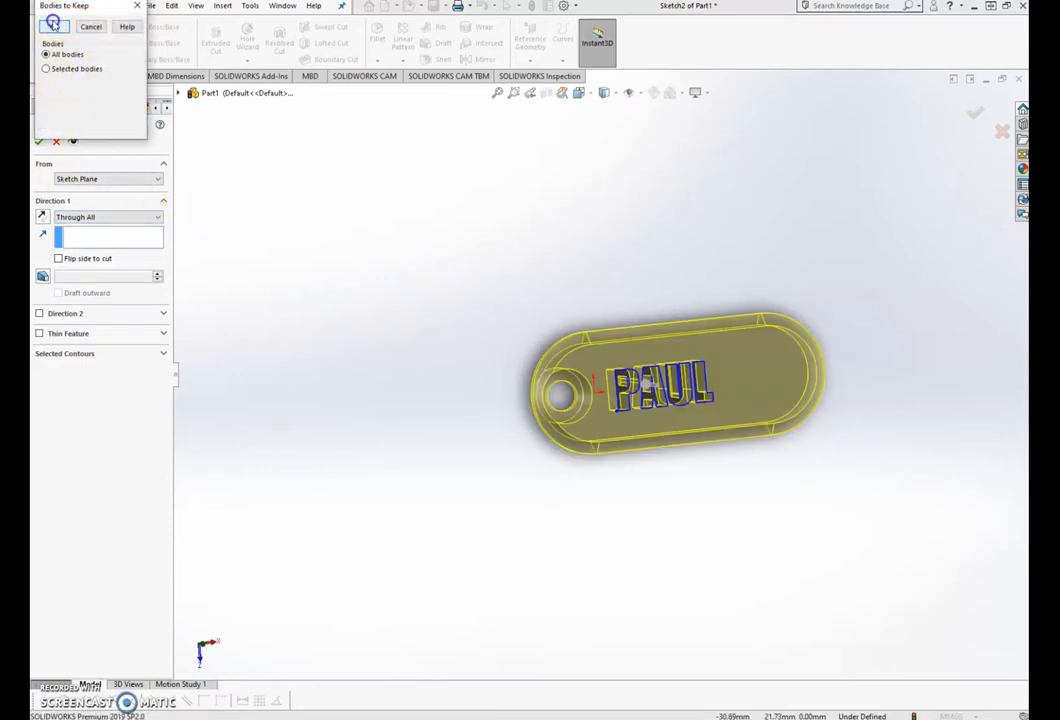
left_click(39, 143)
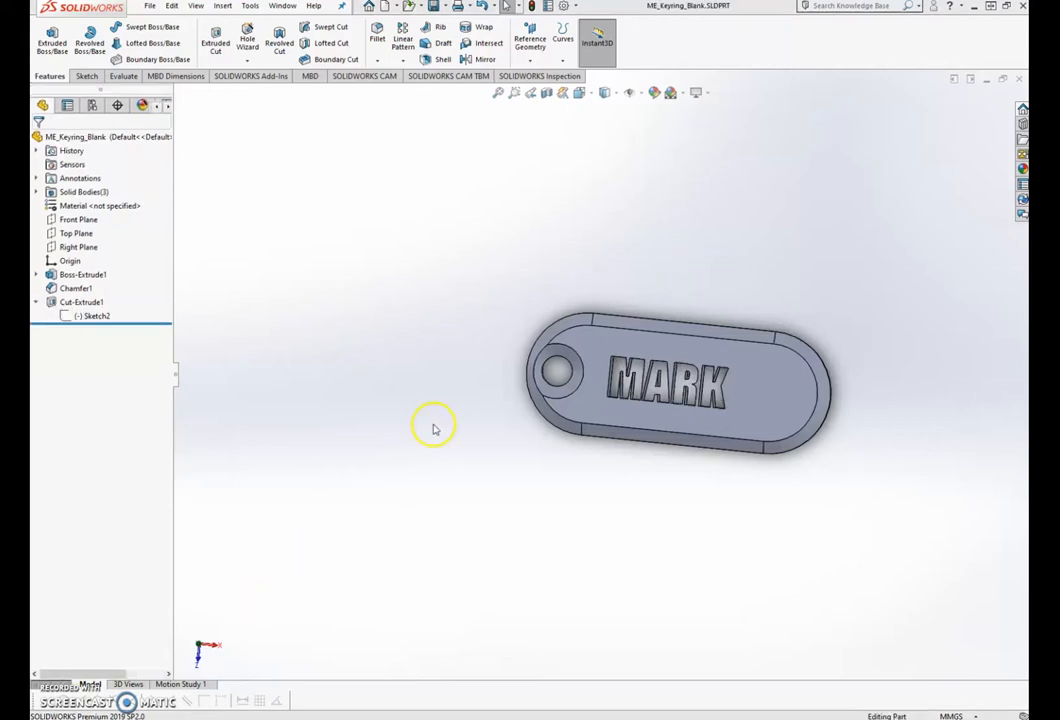
mouse_move(568, 320)
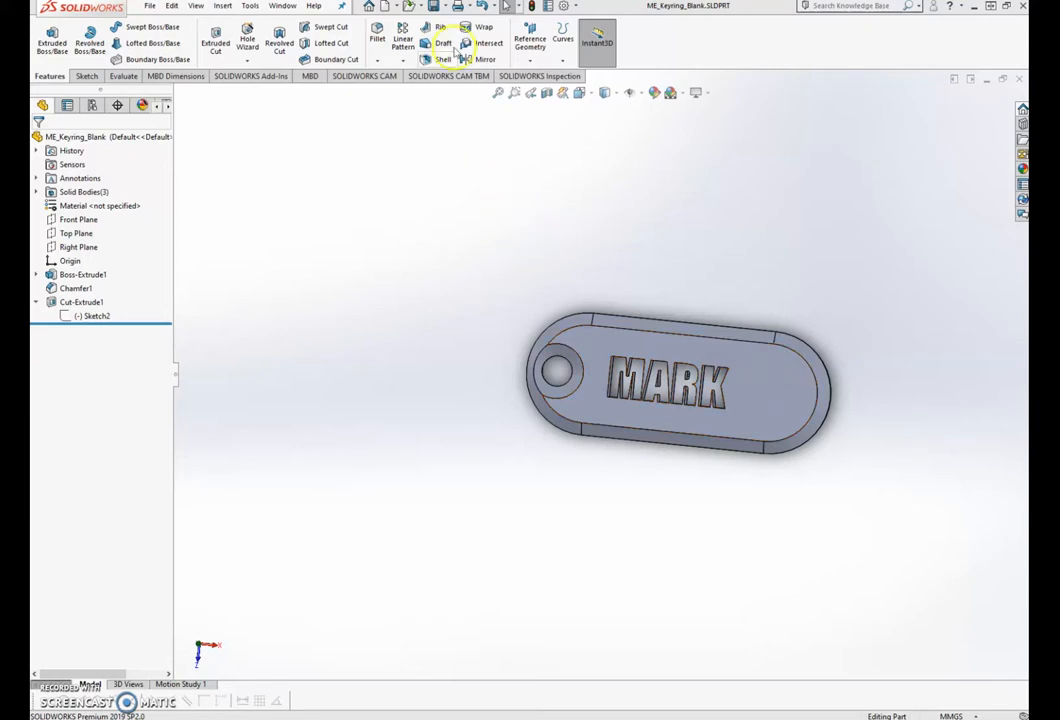
mouse_move(460, 160)
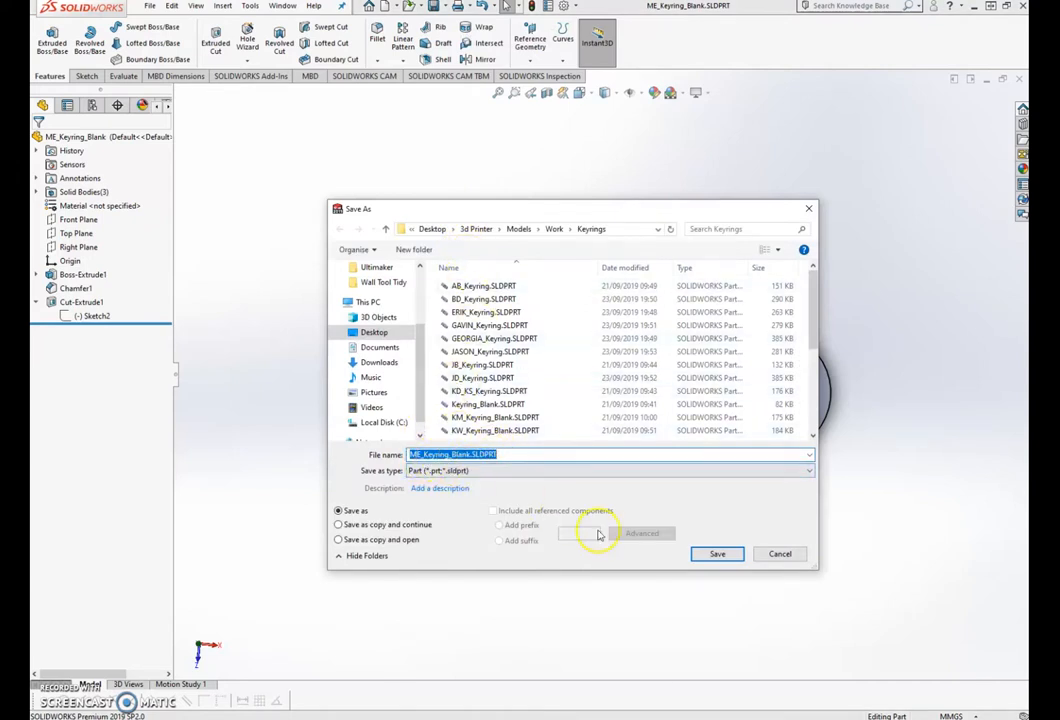
Overwrite ME_Keyring_Blank and export the keyring as an STL file
left_click(716, 553)
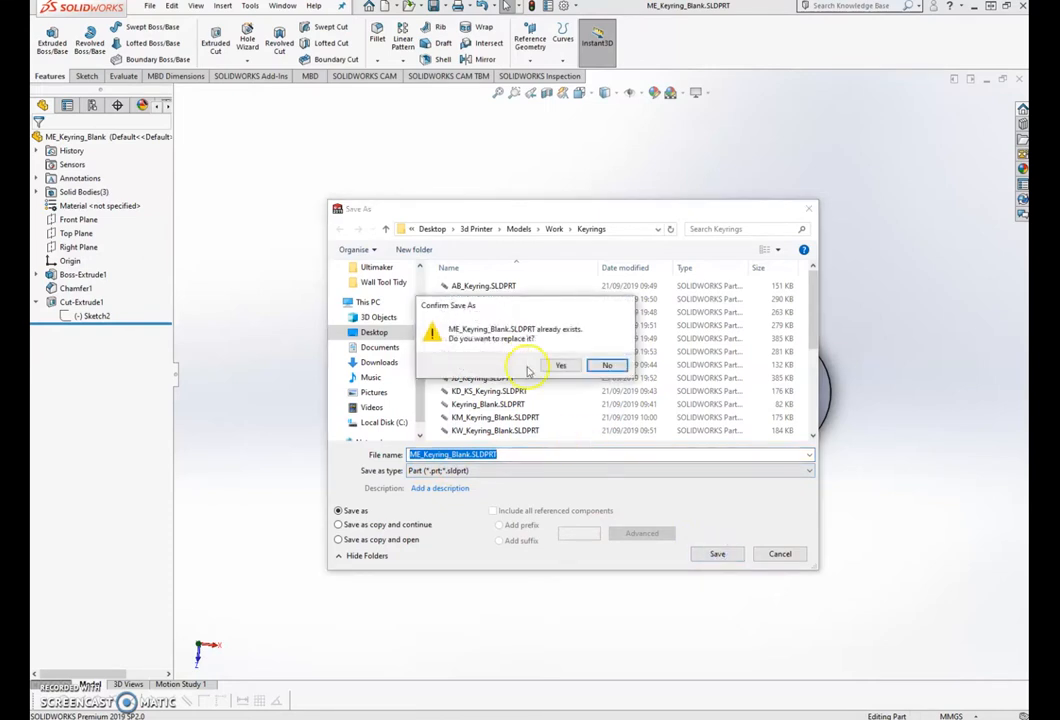
left_click(561, 365)
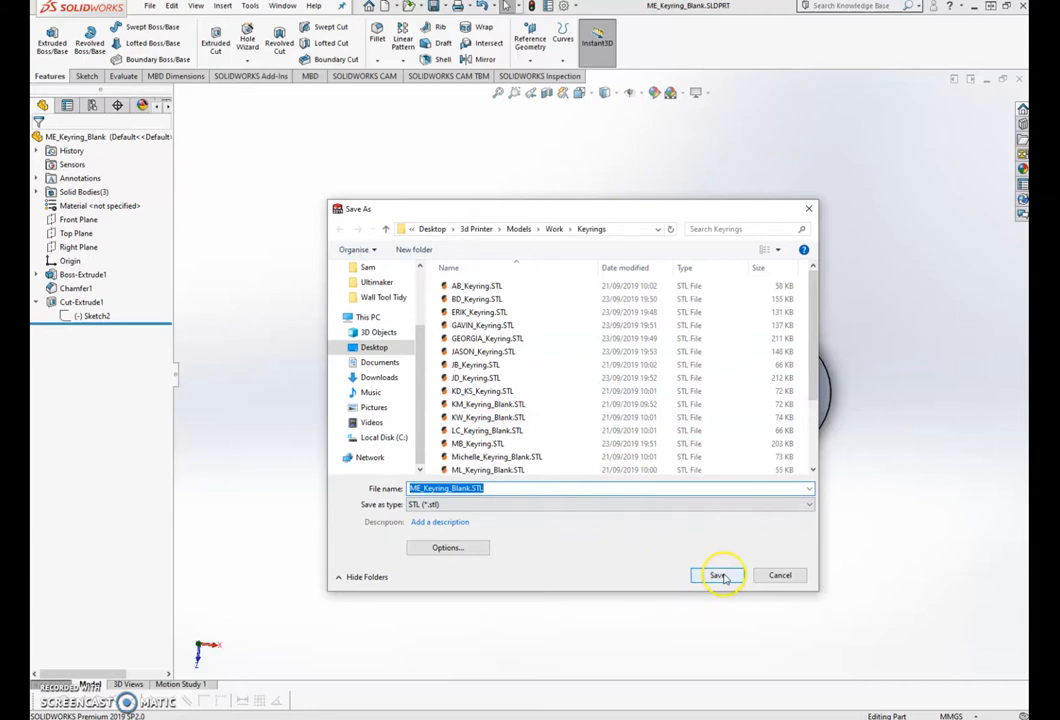
left_click(718, 575)
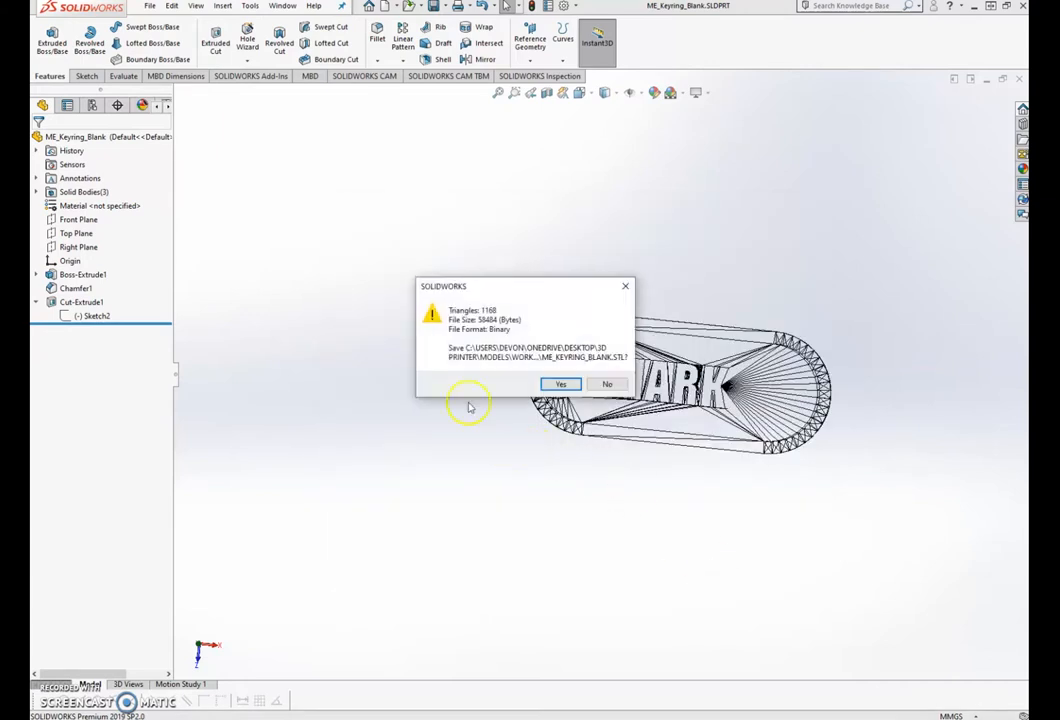
left_click(560, 384)
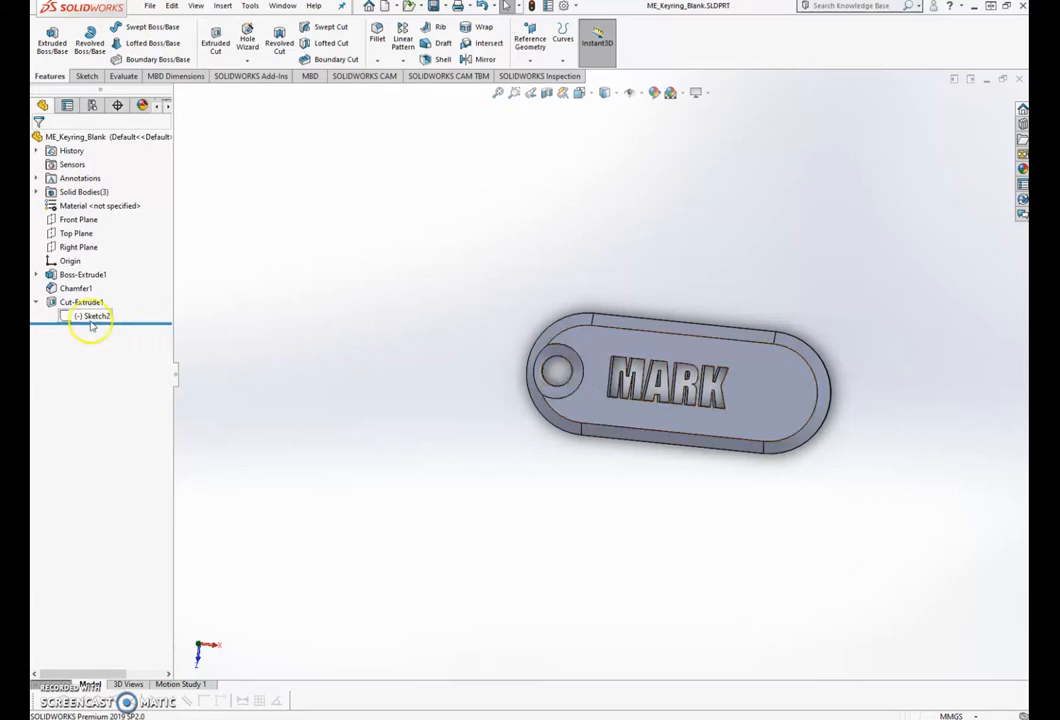
Edit Sketch2 and change the sketch text from MARK to LUKE
right_click(93, 315)
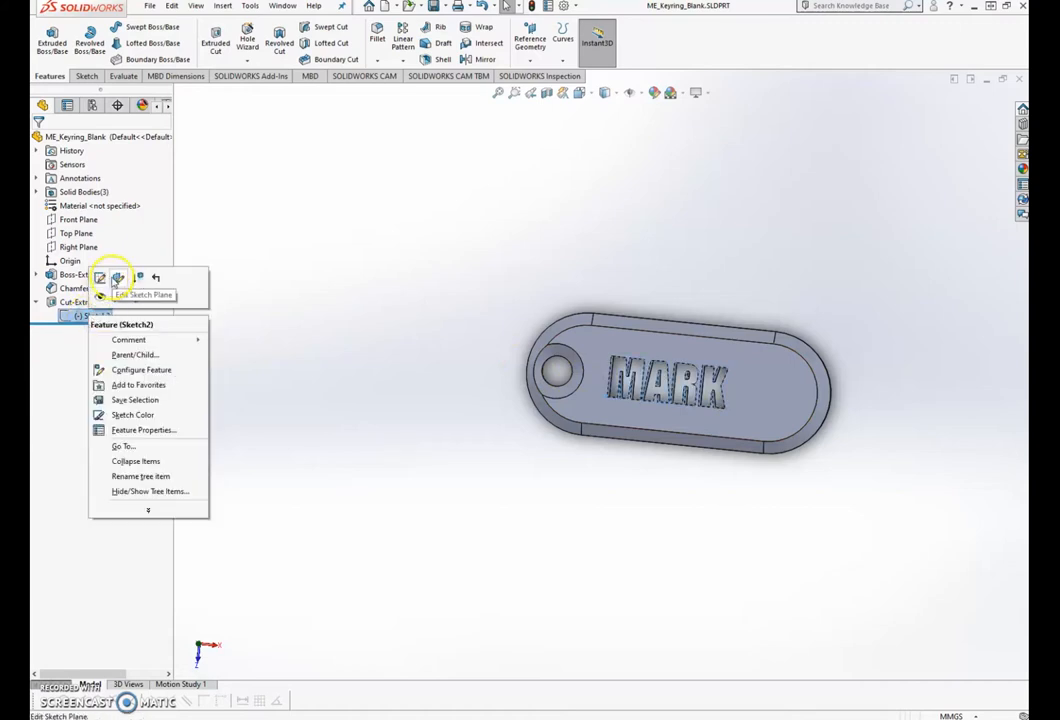
left_click(117, 277)
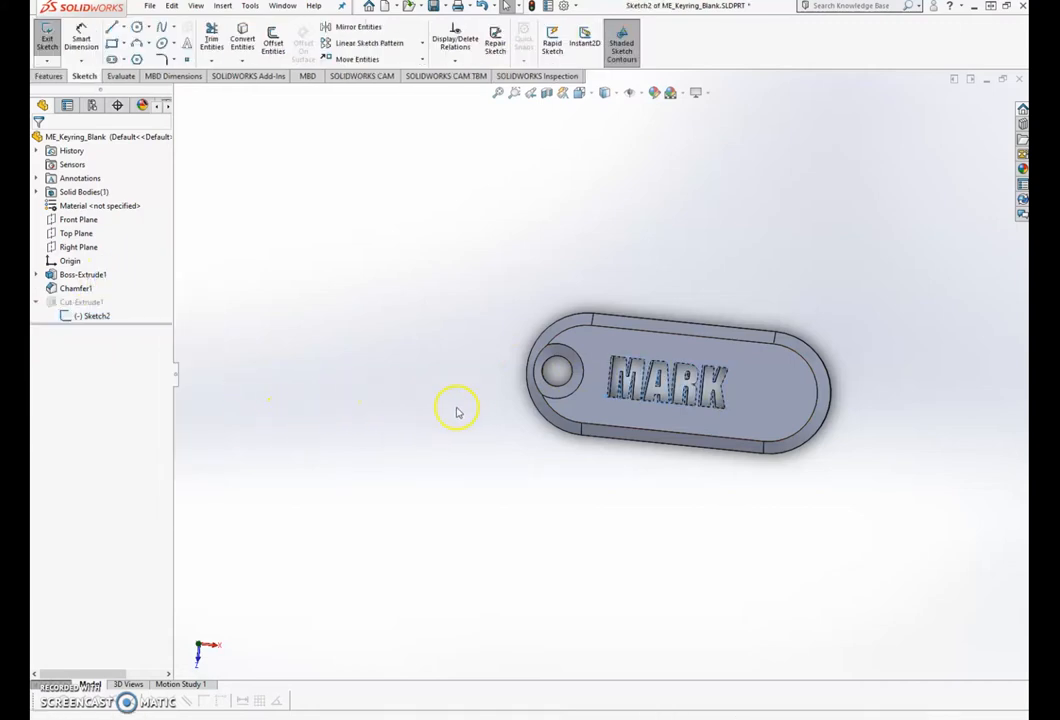
left_click(665, 383)
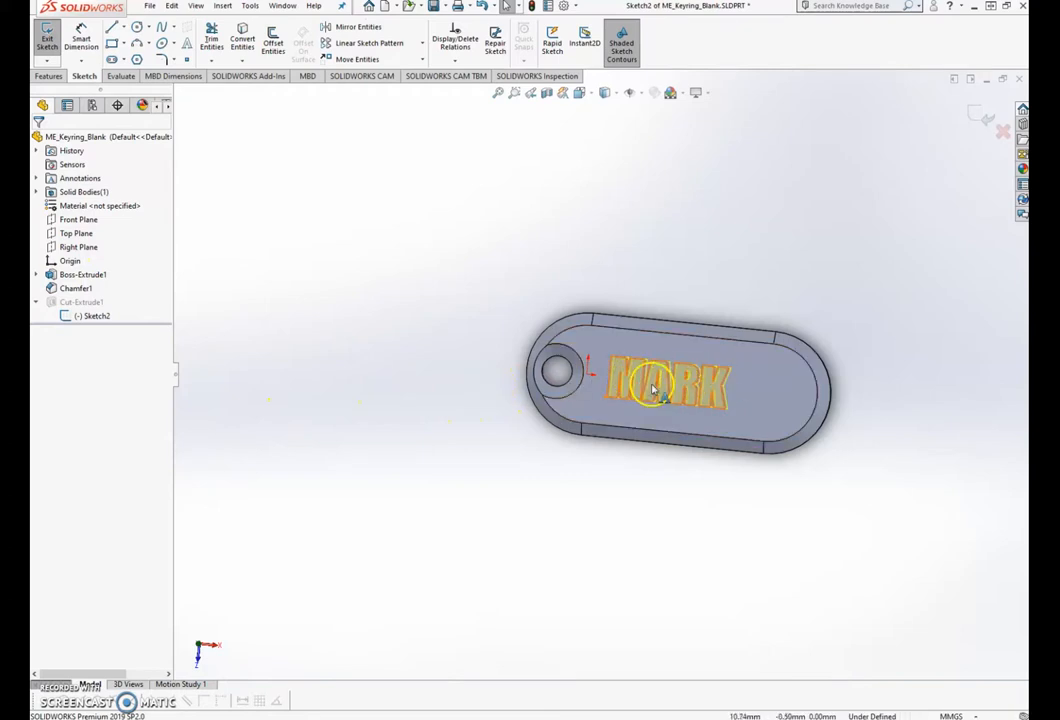
double_click(667, 383)
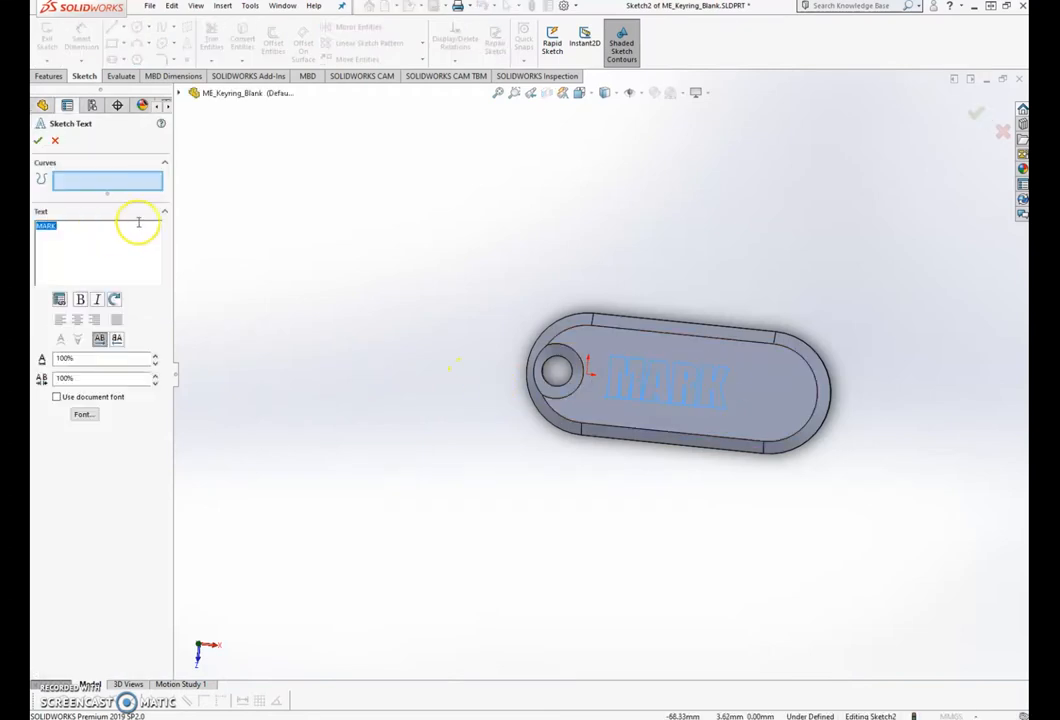
type("LUKE")
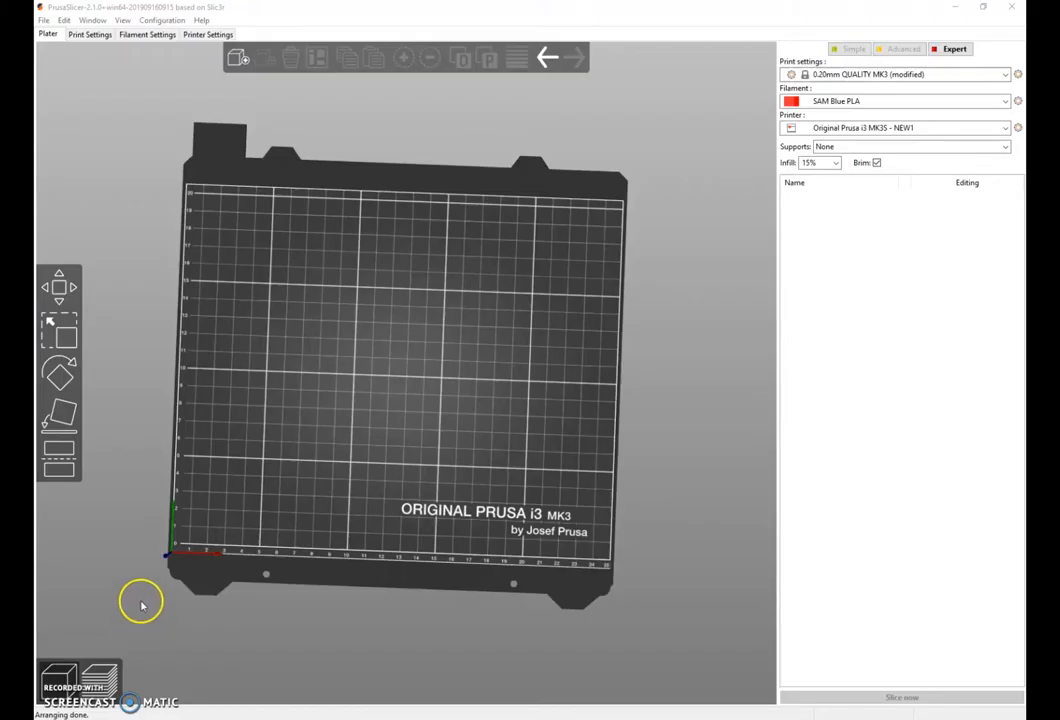
mouse_move(385, 298)
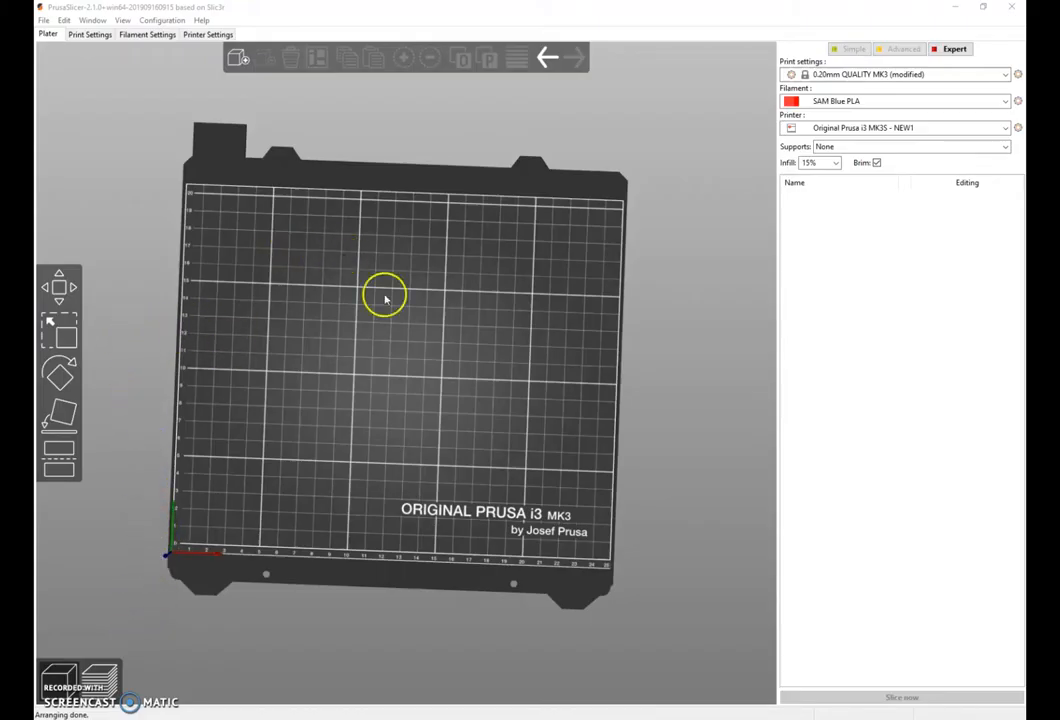
mouse_move(458, 435)
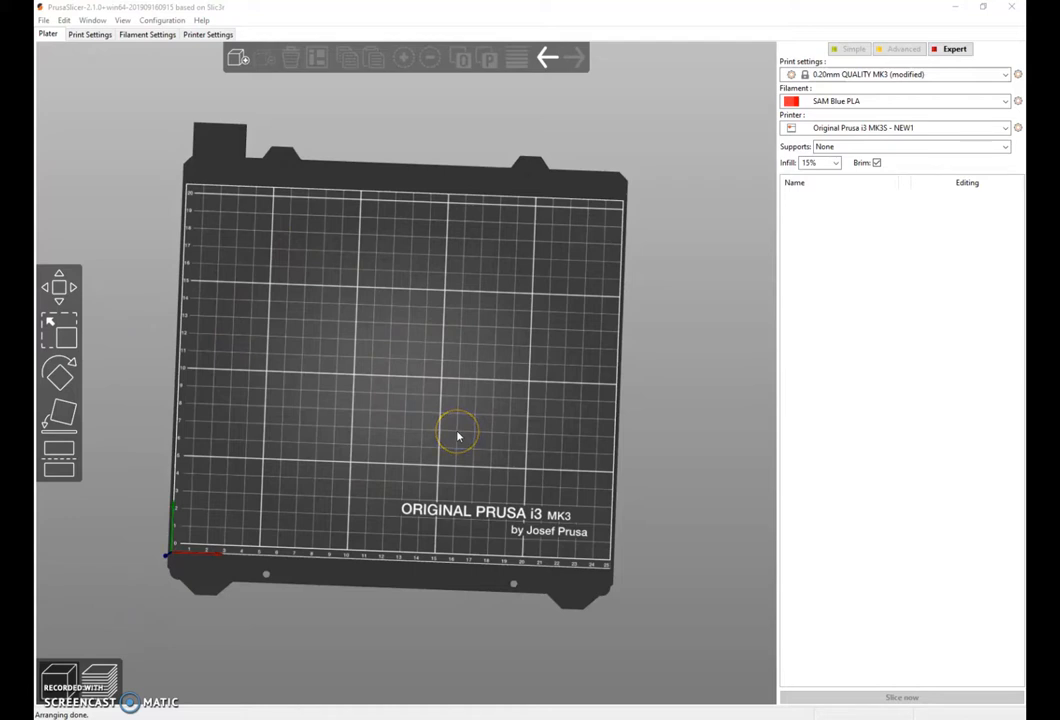
mouse_move(540, 345)
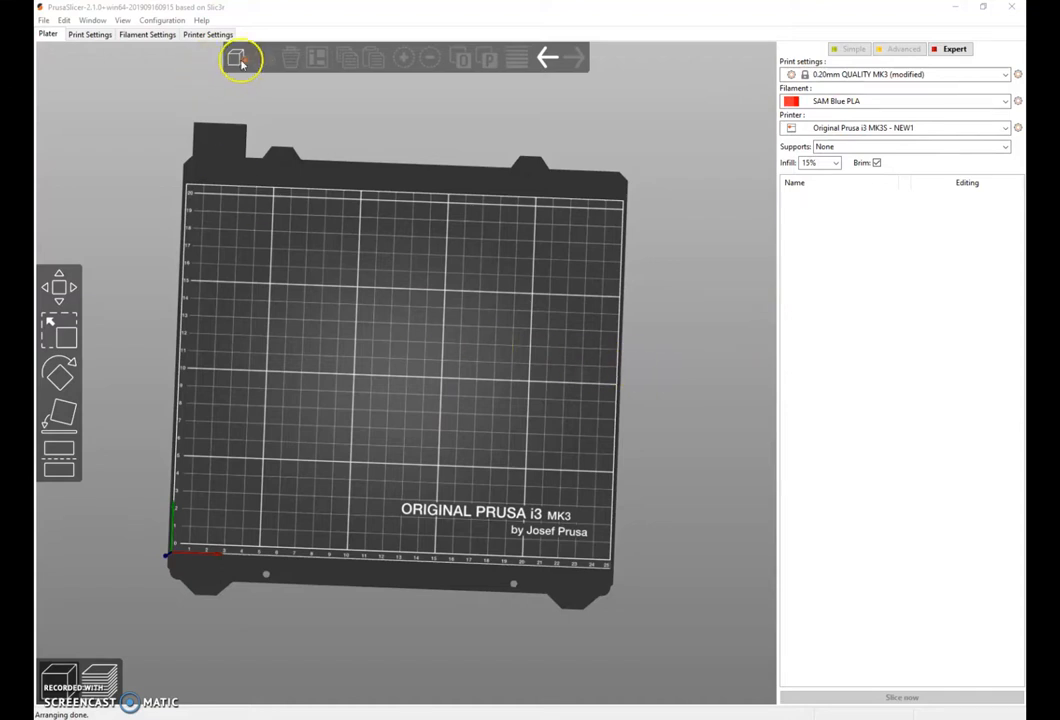
Import PB_Keyring.STL and LE_Keyring_Blank.STL onto the print bed
left_click(240, 58)
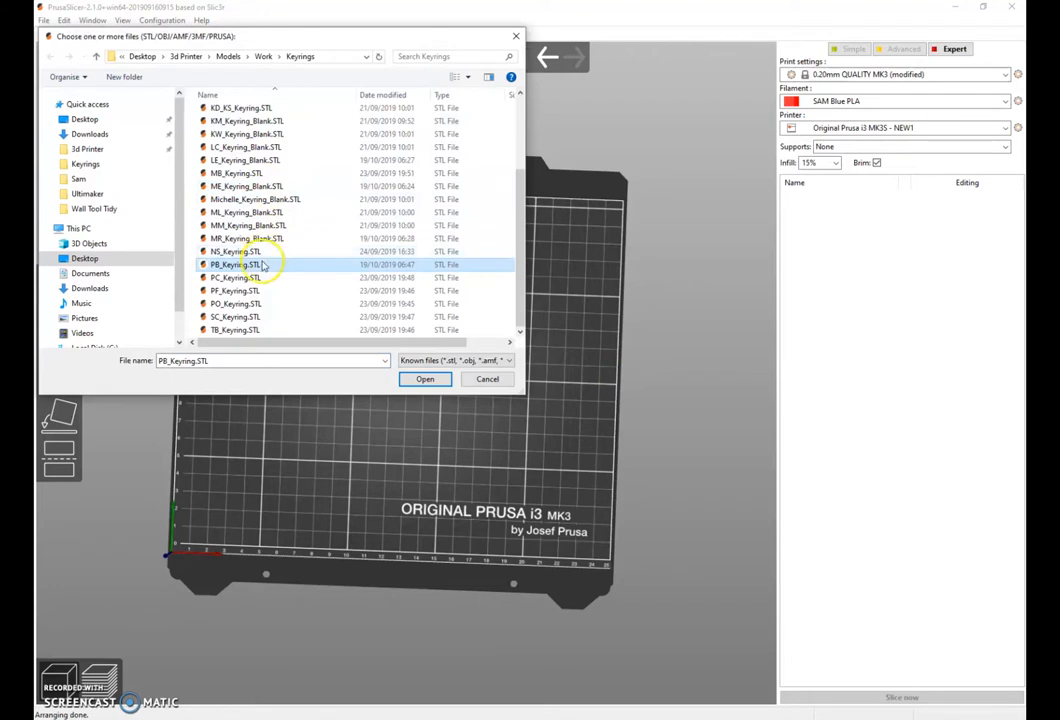
left_click(425, 378)
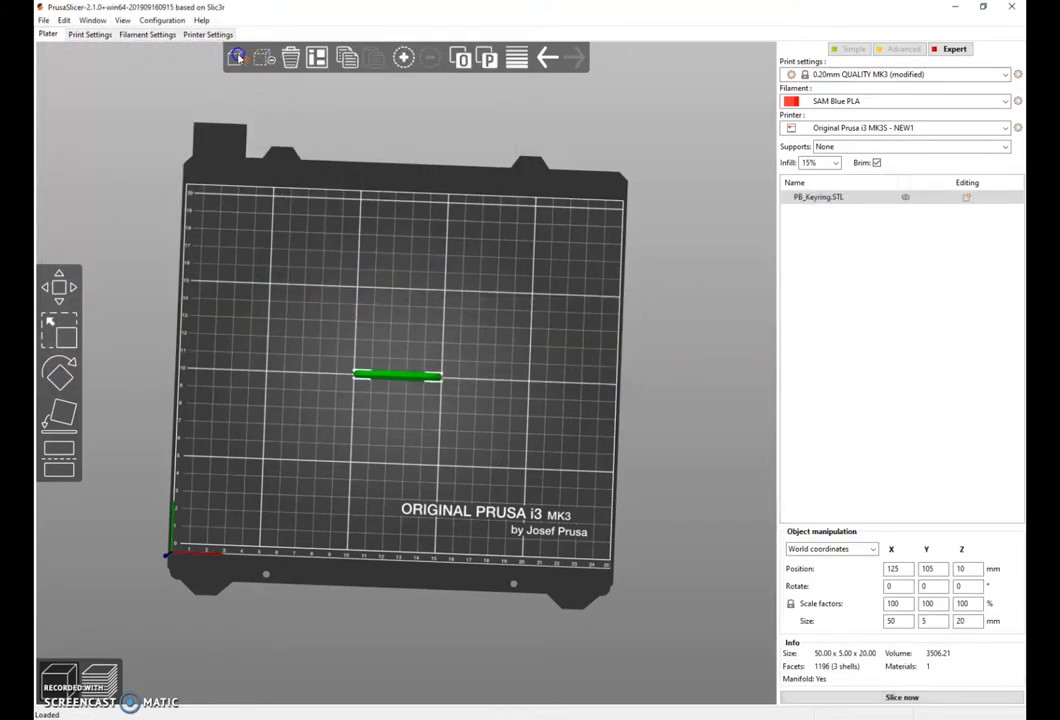
left_click(238, 57)
type("l")
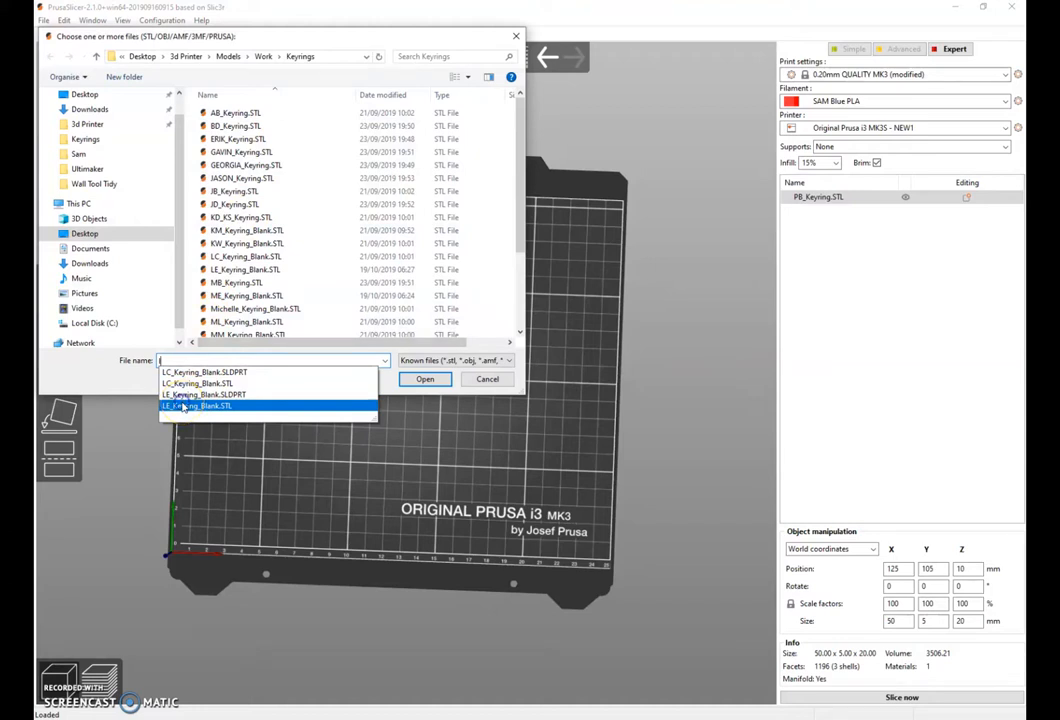
left_click(424, 378)
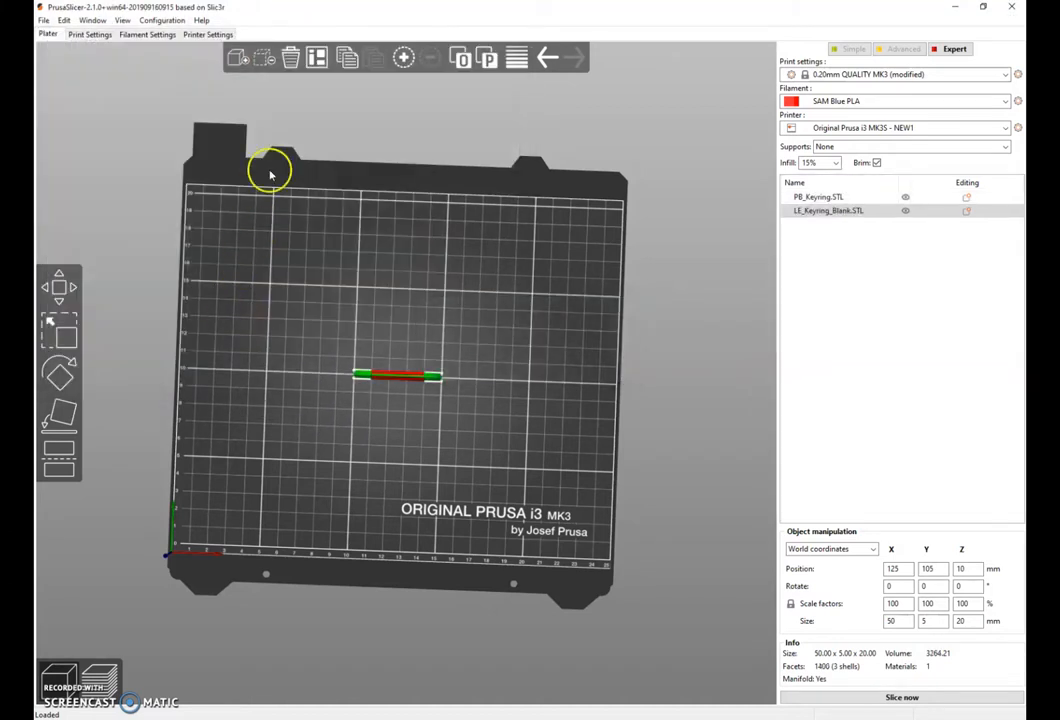
Import MR_Keyring_Blank.STL and ME_Keyring_Blank.STL onto the bed as well
left_click(239, 57)
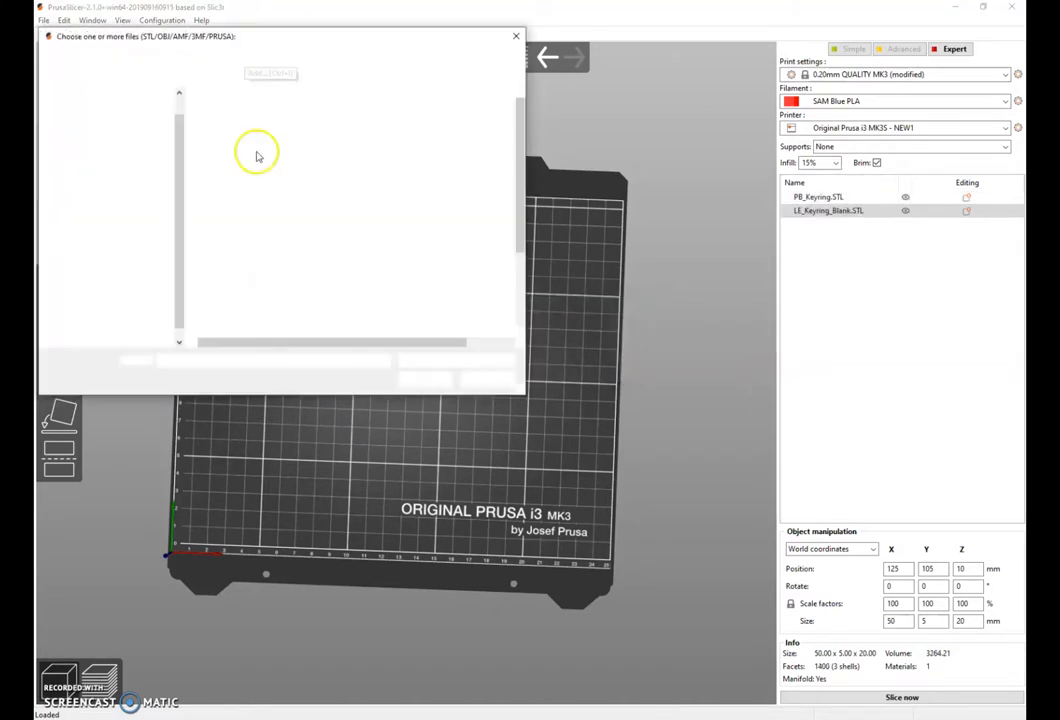
type("m")
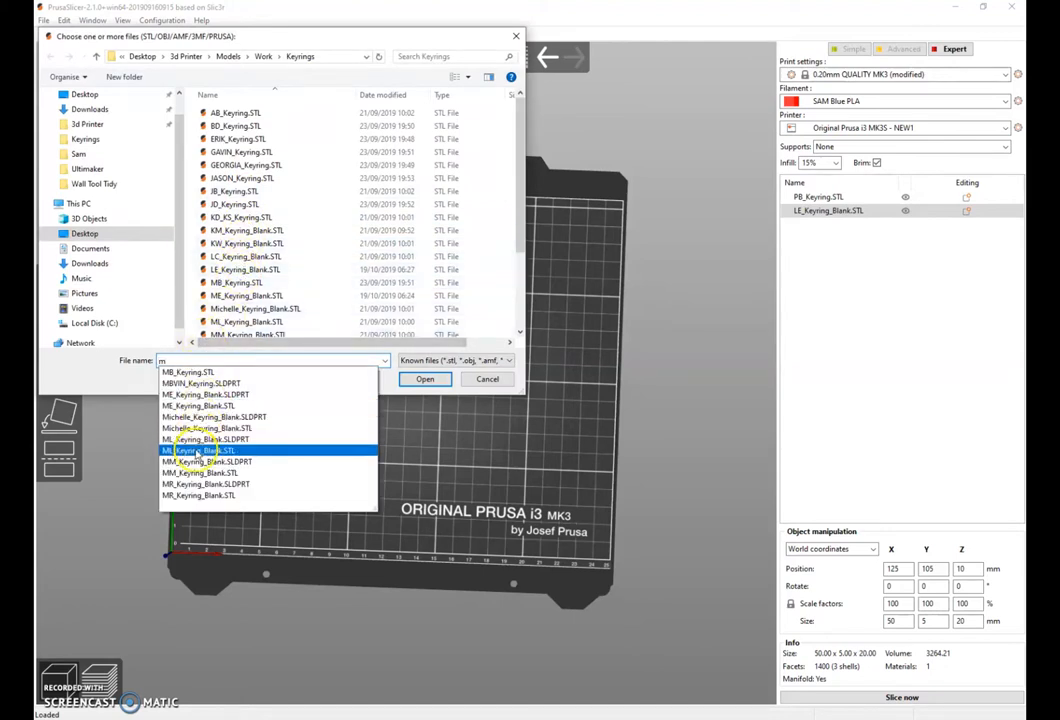
left_click(197, 495)
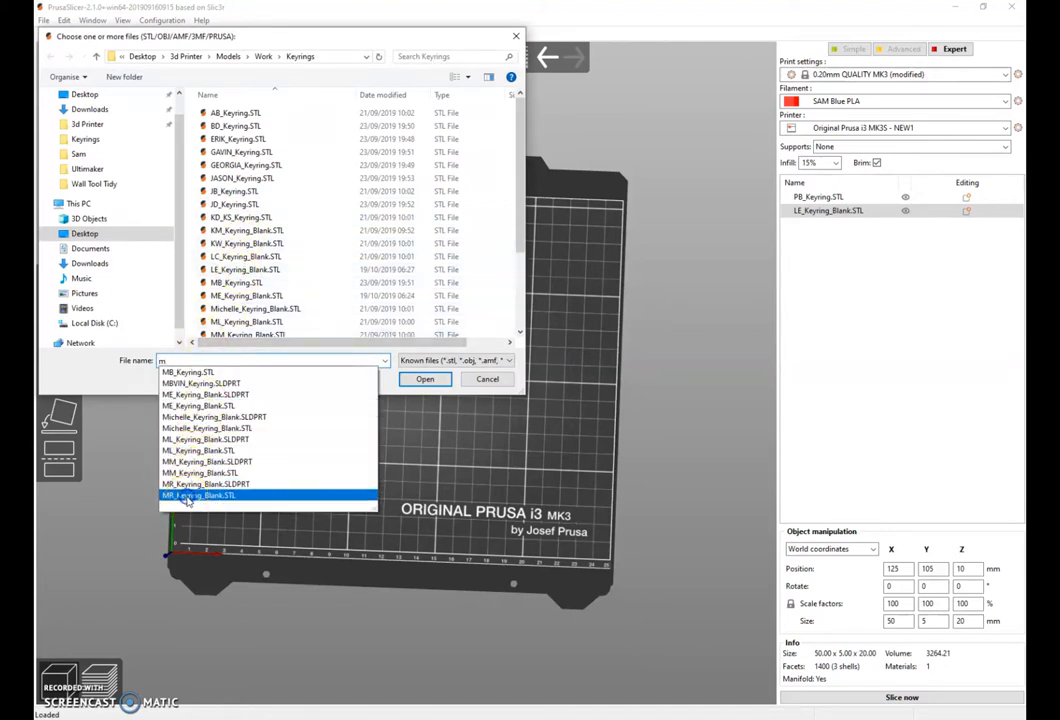
left_click(424, 378)
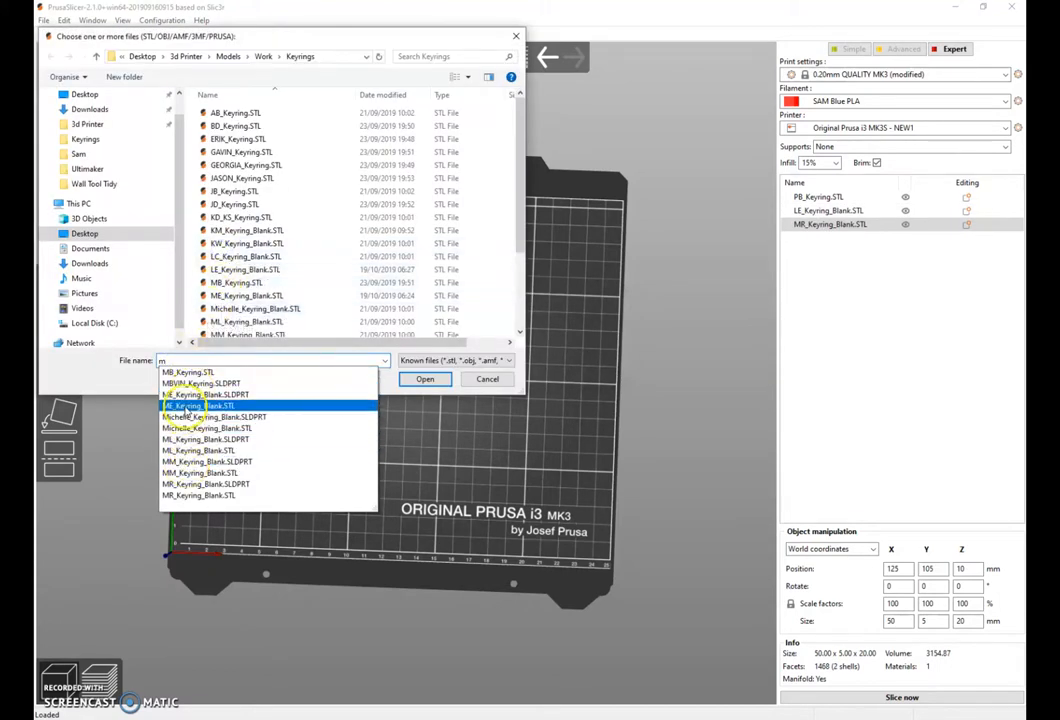
left_click(197, 405)
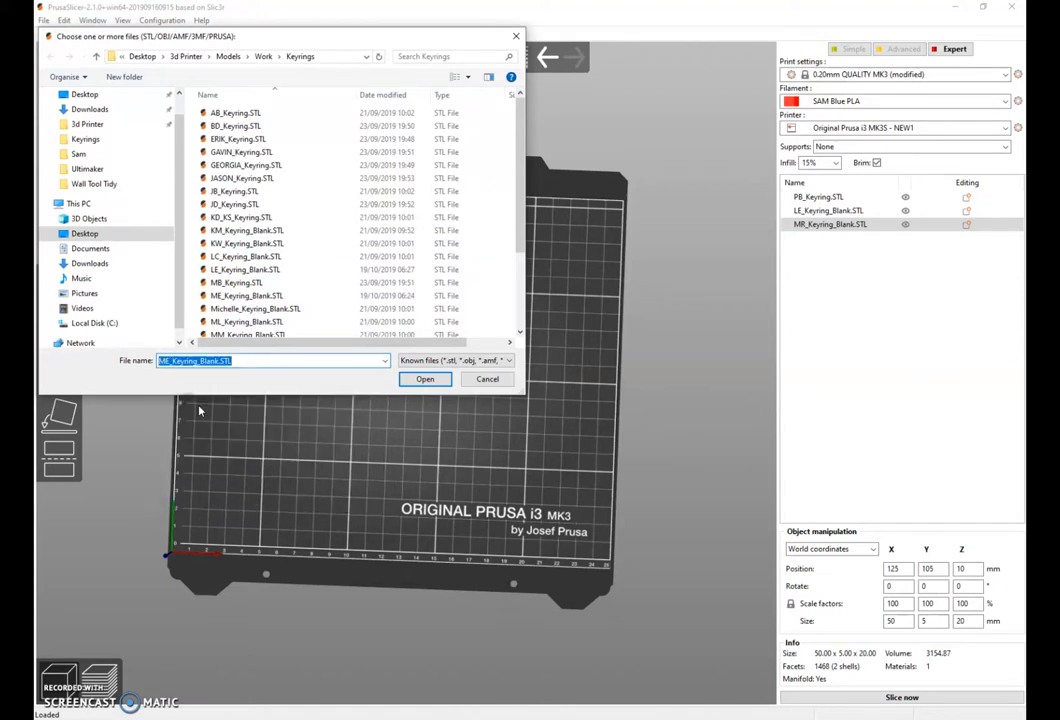
left_click(424, 378)
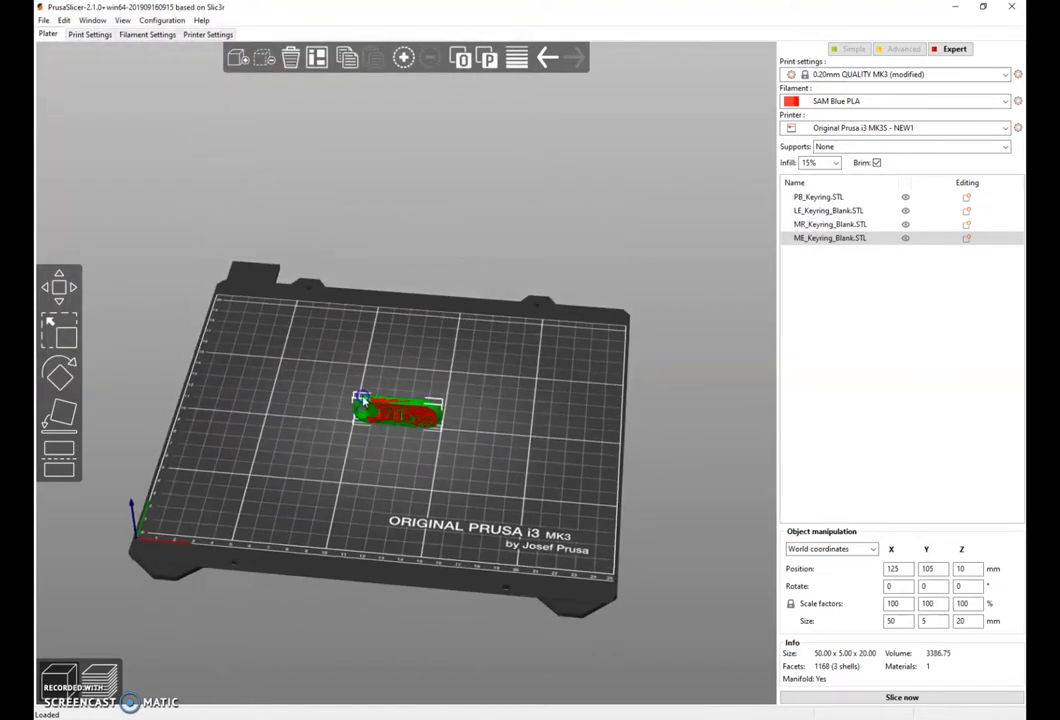
Auto-arrange the four keyrings side by side on the bed with Arrange
left_click(318, 57)
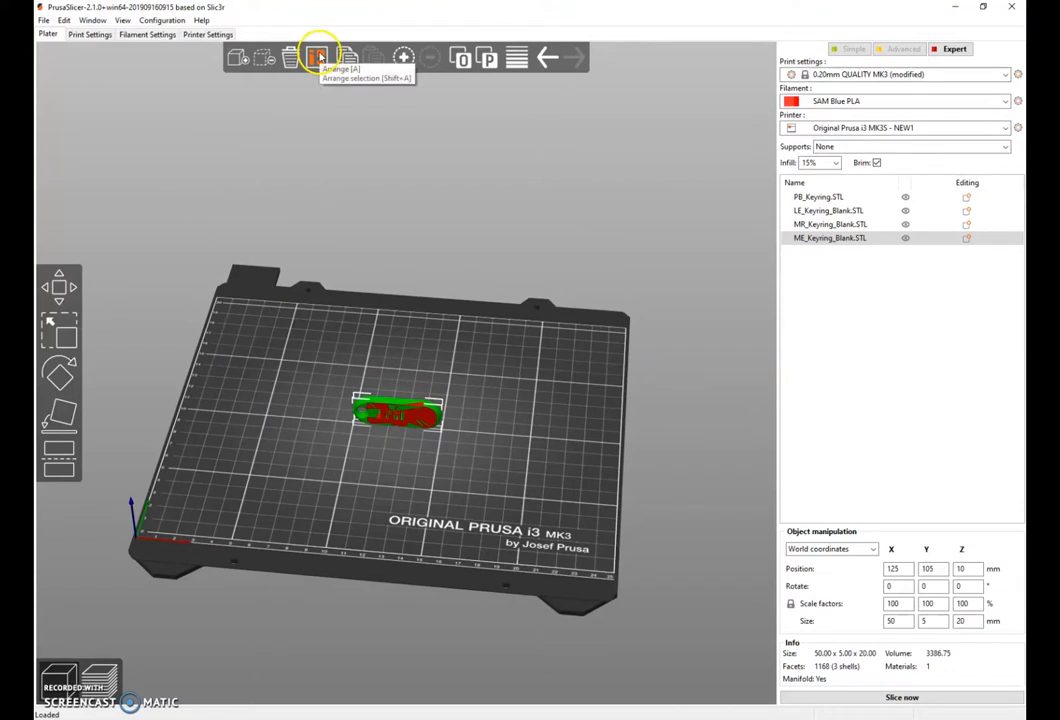
left_click(318, 57)
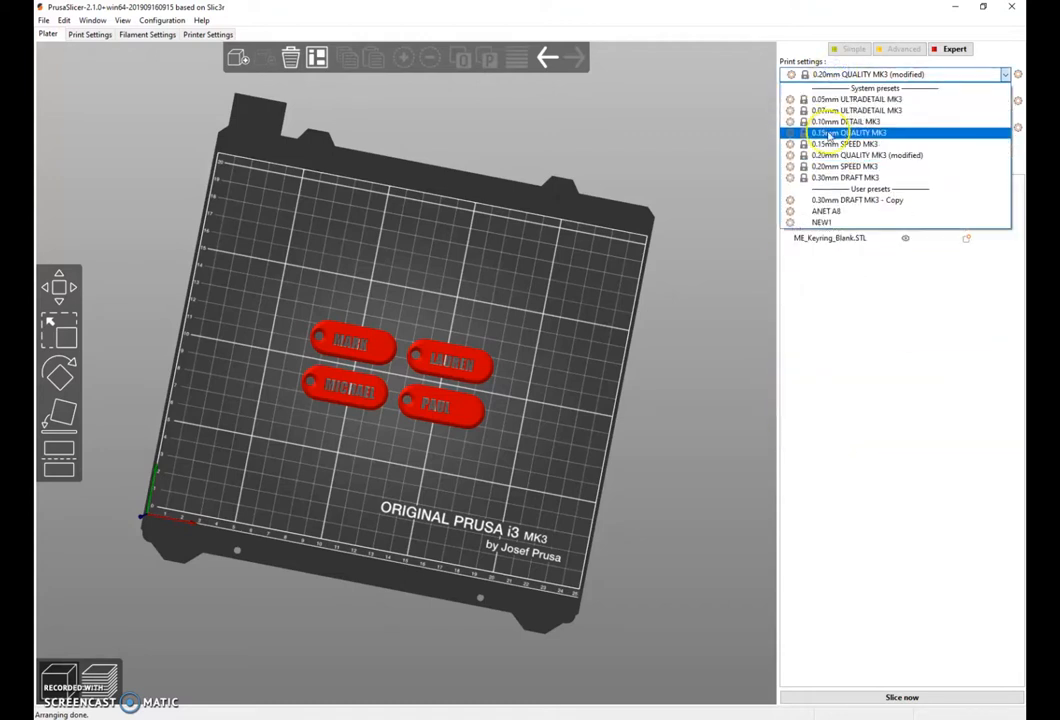
Reselect the 0.20mm QUALITY MK3 print preset and discard the unsaved brim width change
left_click(868, 155)
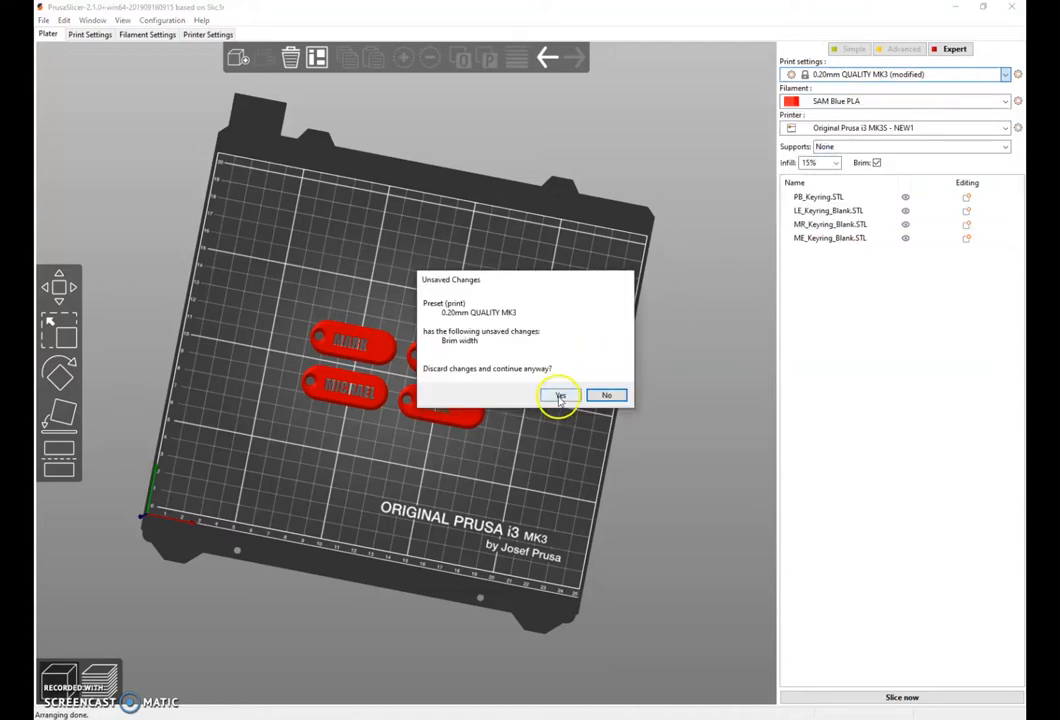
left_click(560, 394)
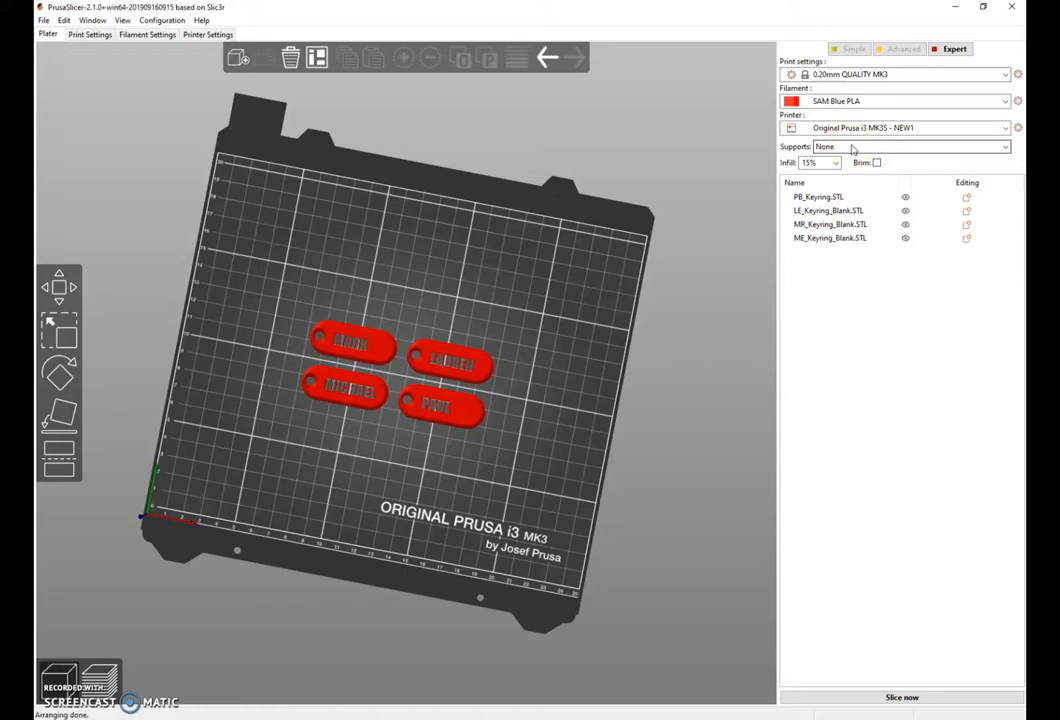
mouse_move(880, 697)
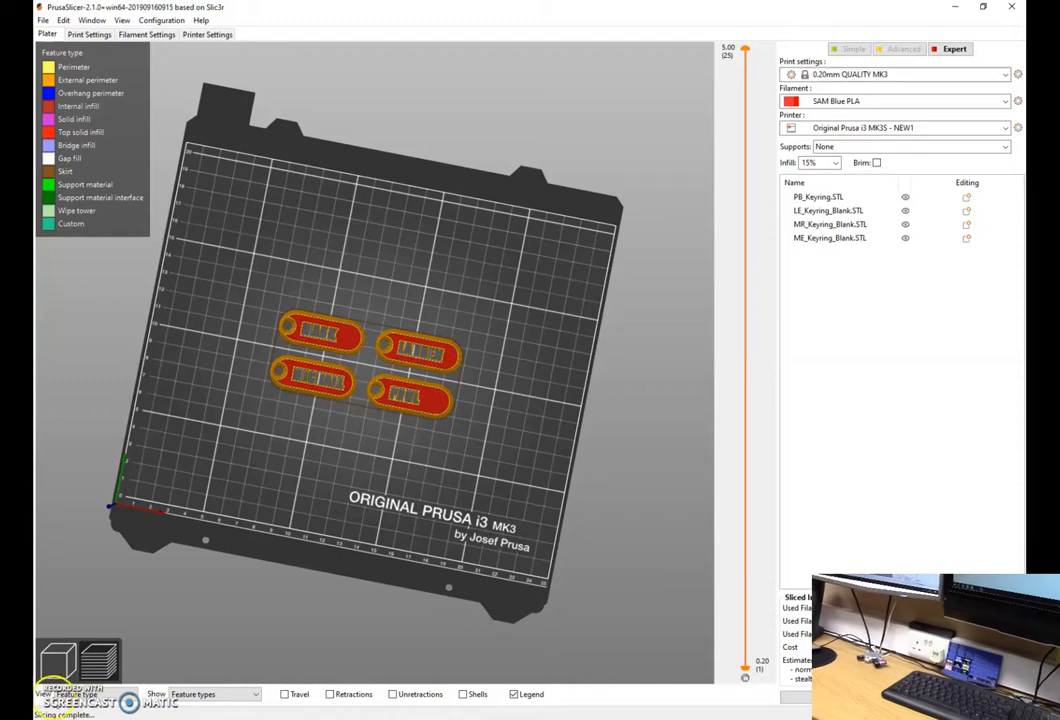
Slice, export PB_Keyring_0.2mm_PLA_MK3S_1h15m.gcode to SD card J:, then eject the card
left_click(900, 697)
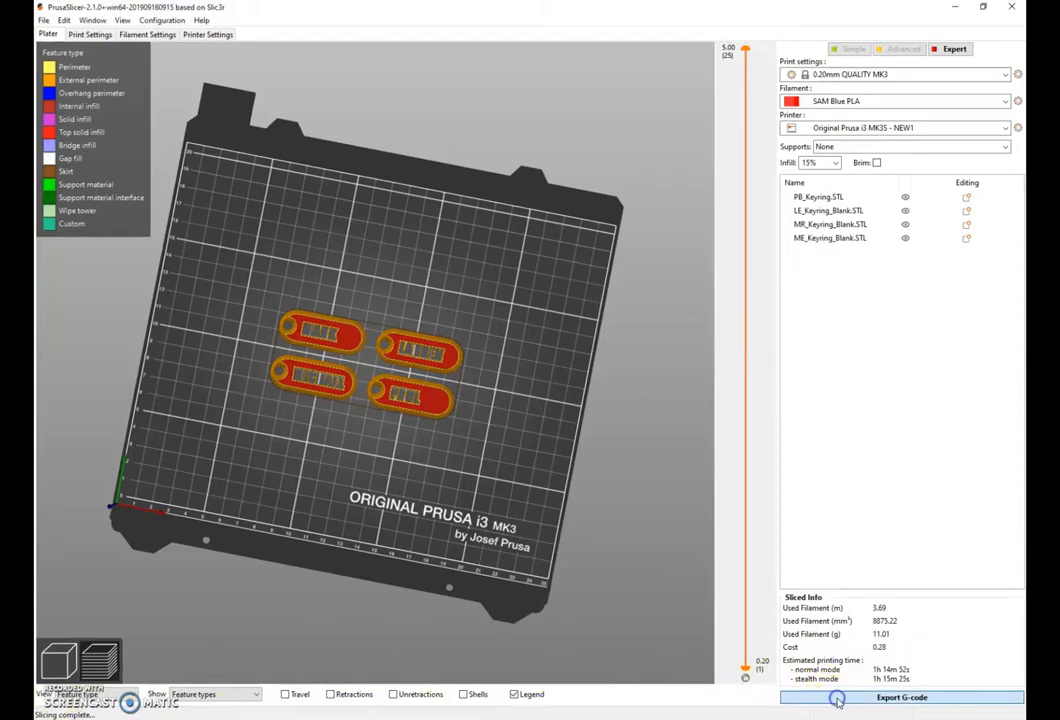
left_click(900, 697)
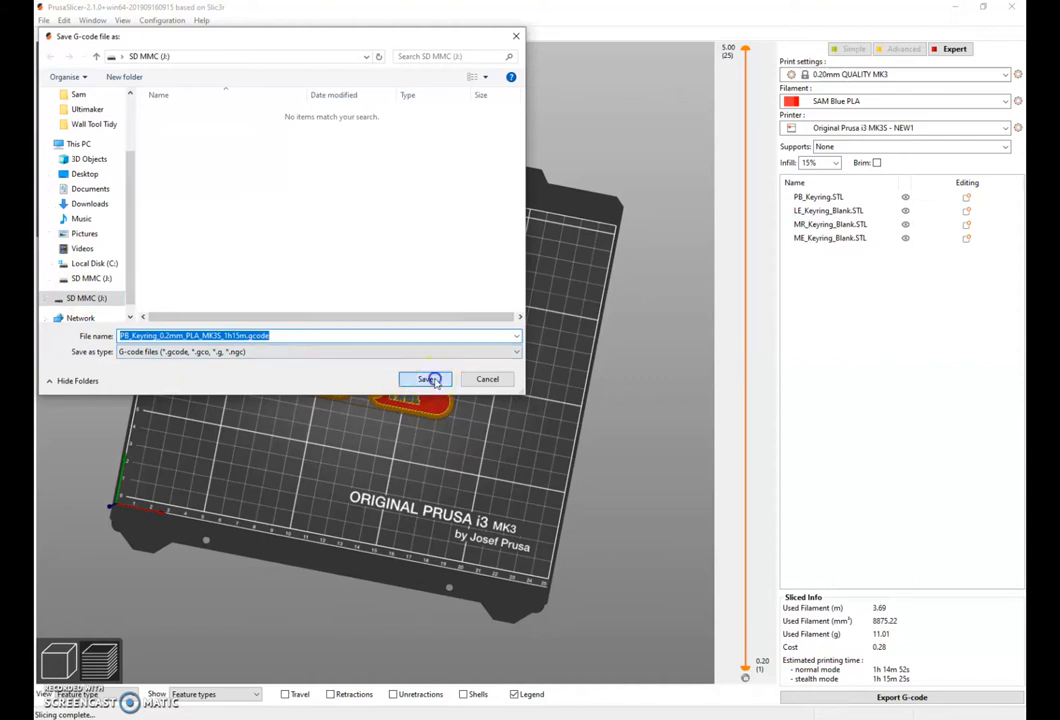
left_click(425, 378)
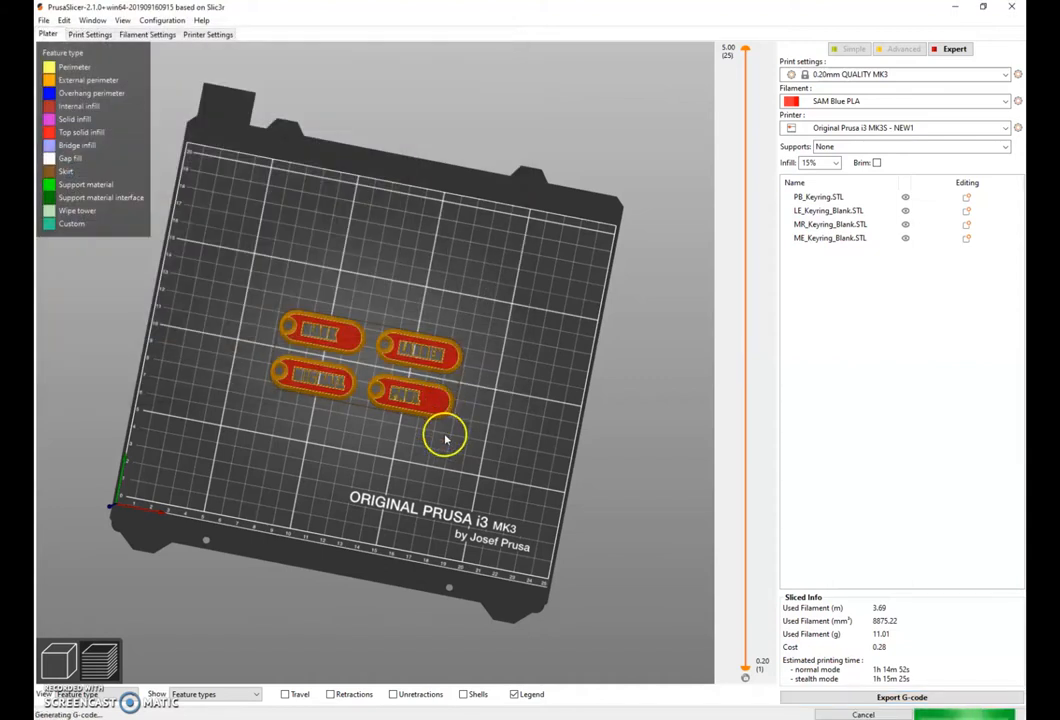
mouse_move(672, 592)
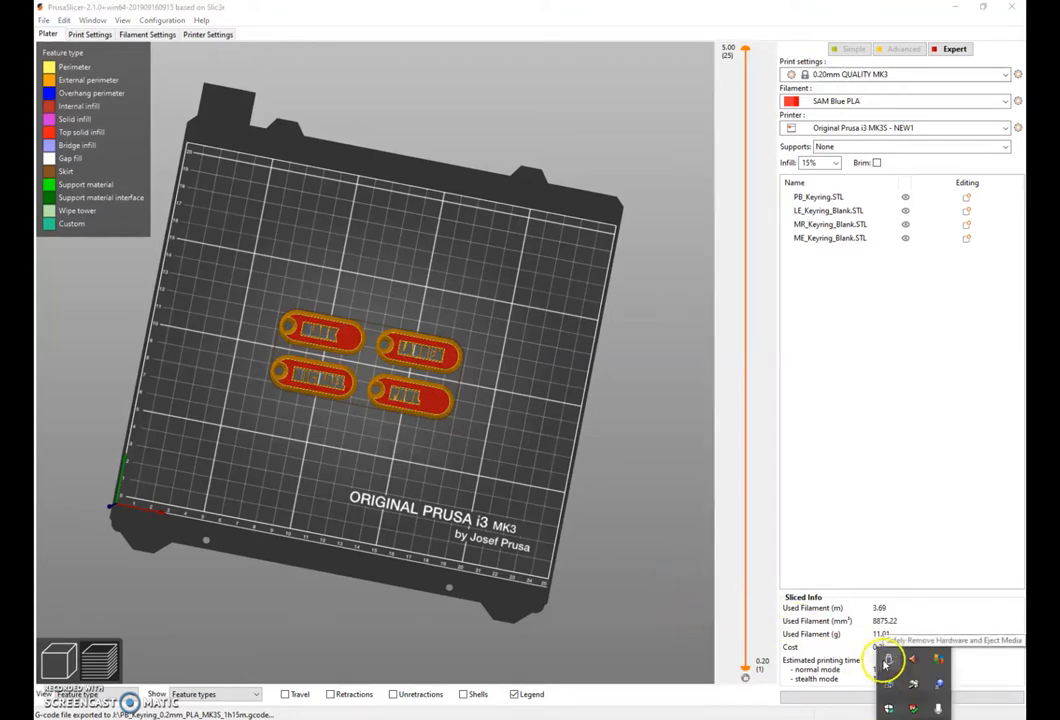
left_click(888, 660)
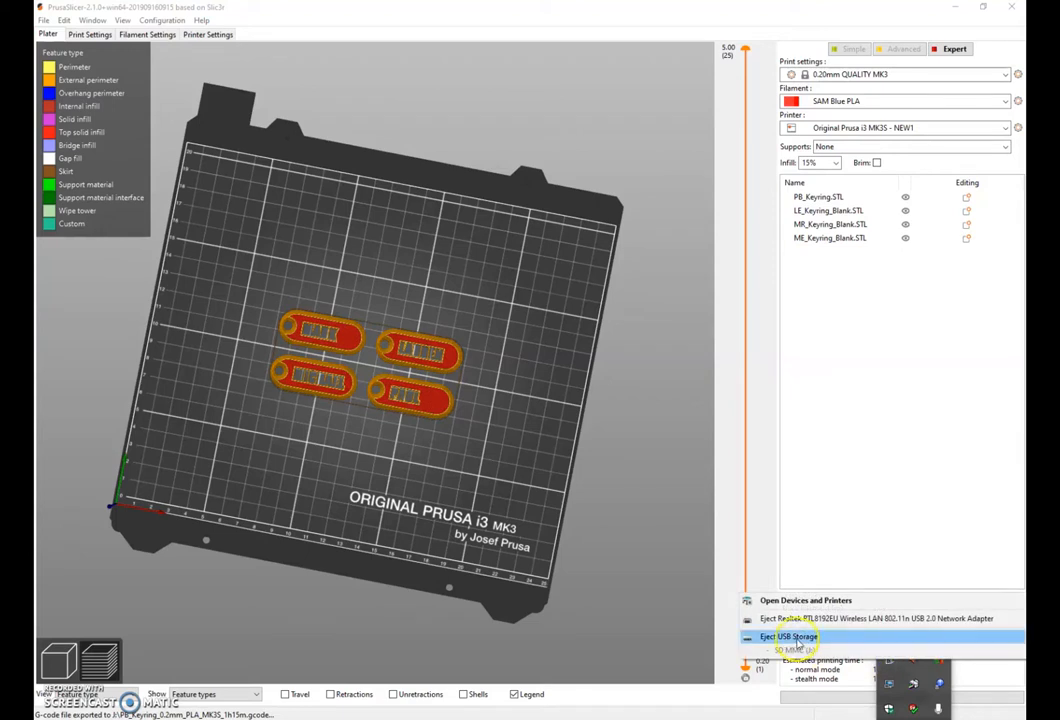